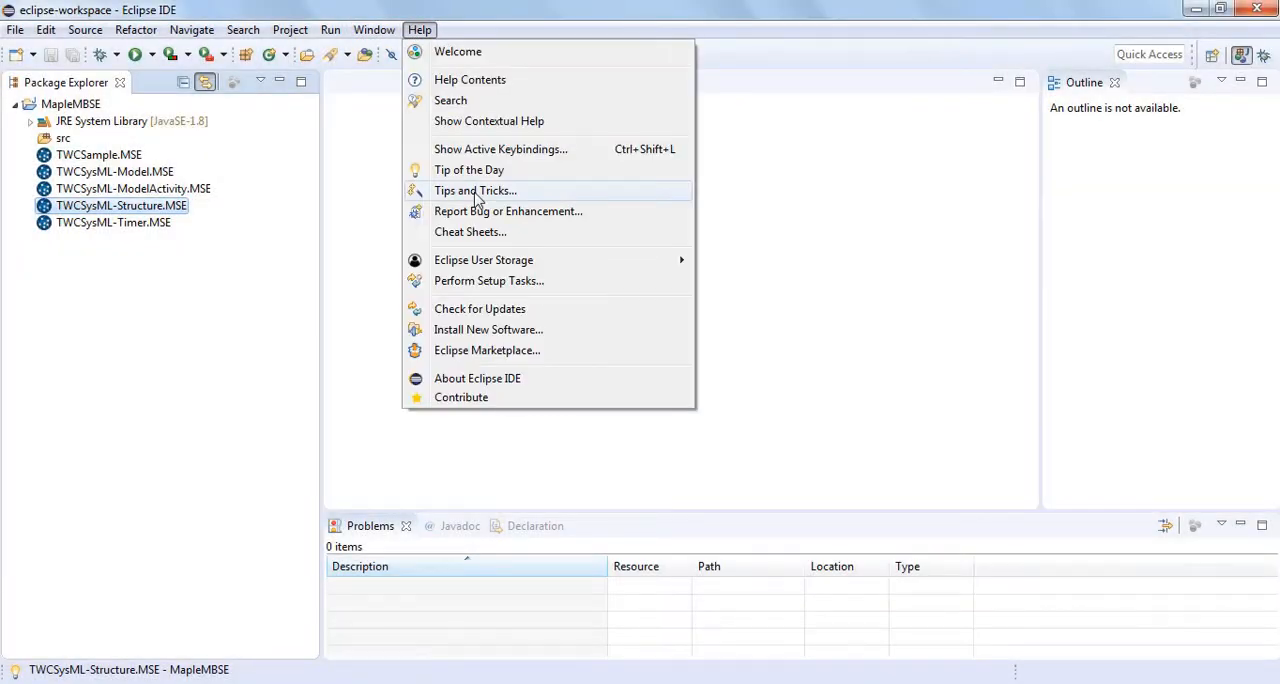
# Add the MapleMBSE-Editor zip from Downloads as a local archive repository in Install New Software
pyautogui.click(488, 328)
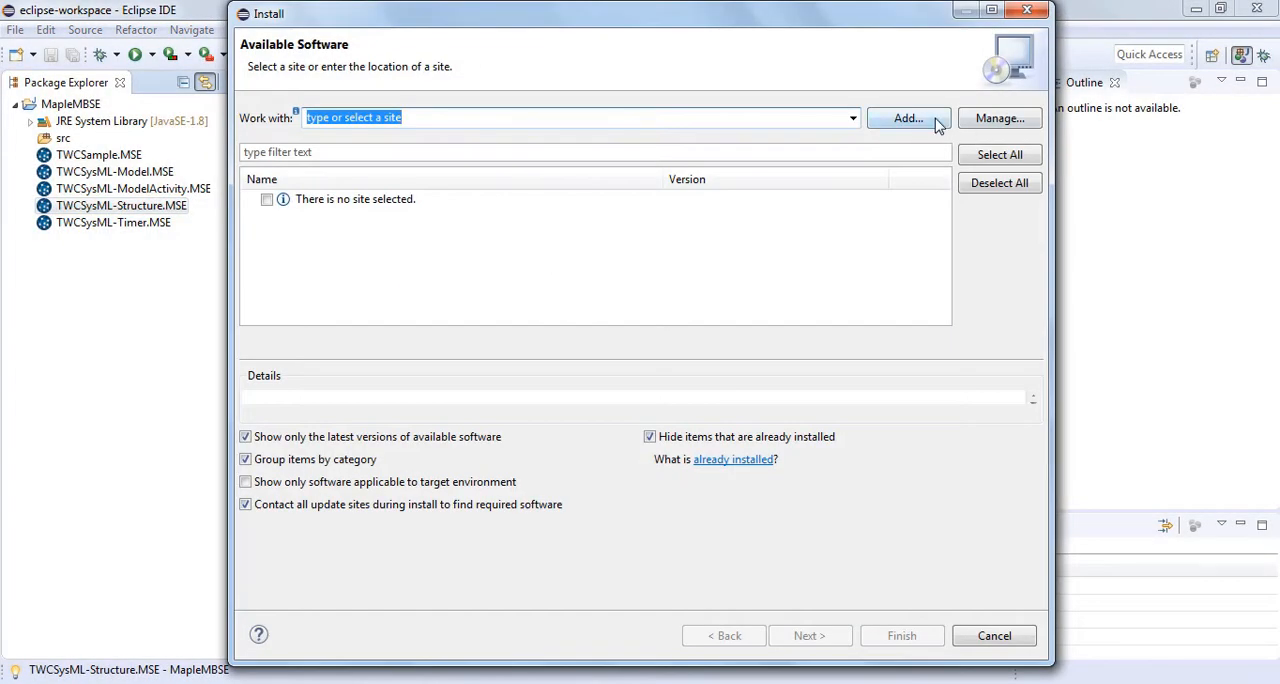
pyautogui.click(908, 118)
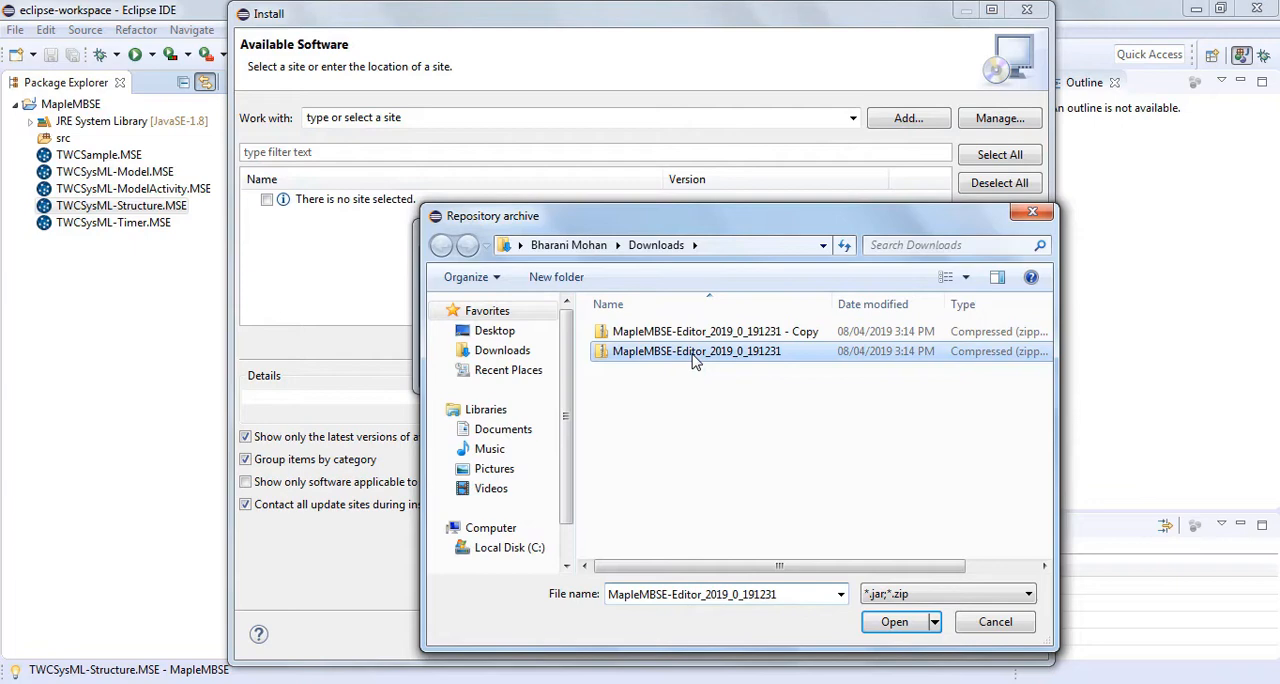
pyautogui.click(892, 620)
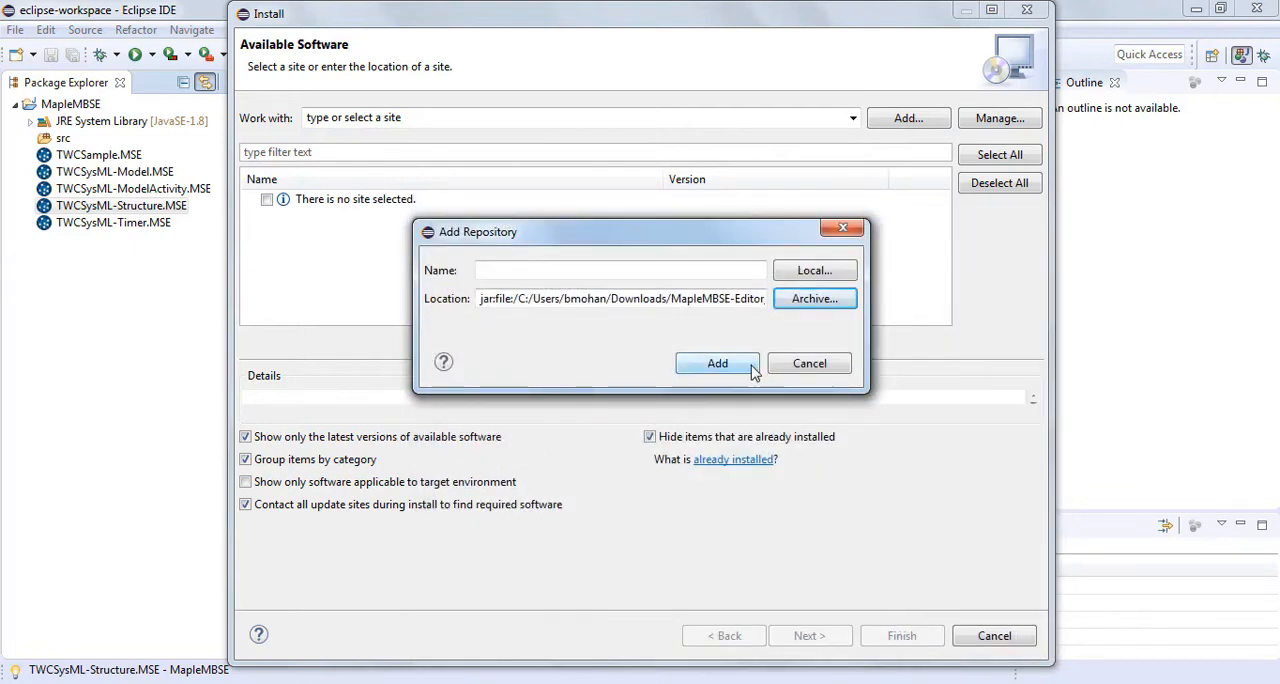
pyautogui.click(716, 364)
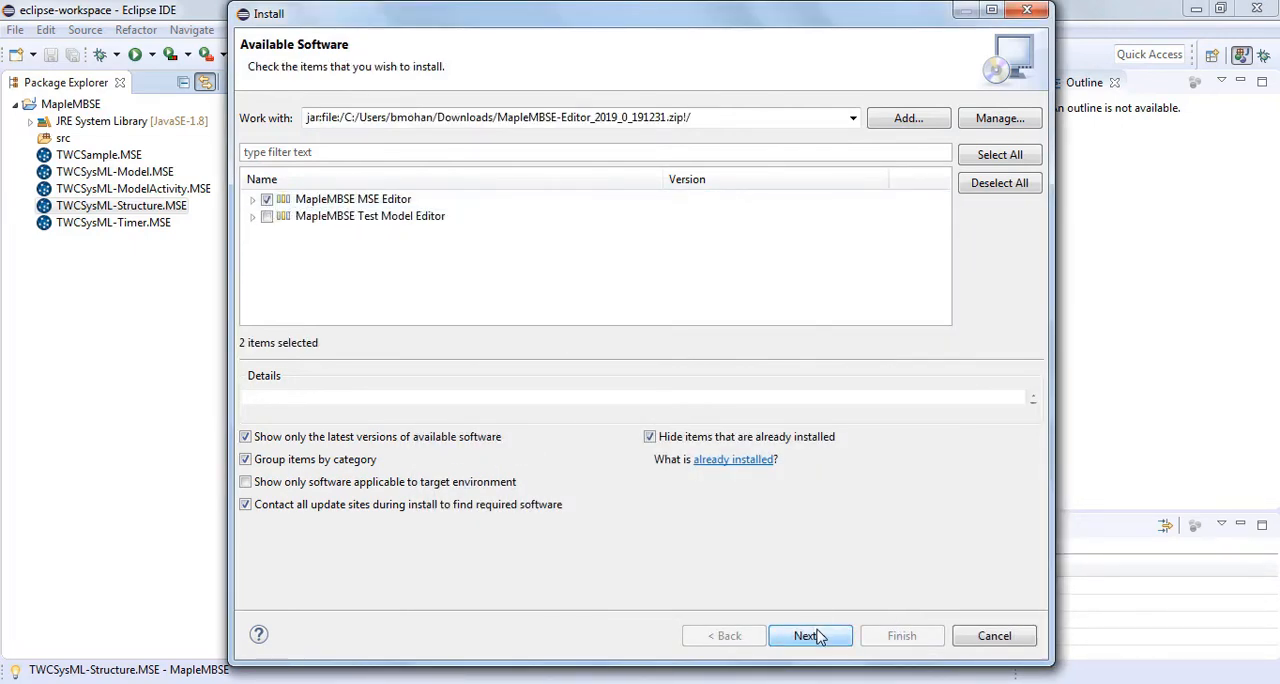
# Accept the license and finish installing the MapleMBSE editor features
pyautogui.click(808, 636)
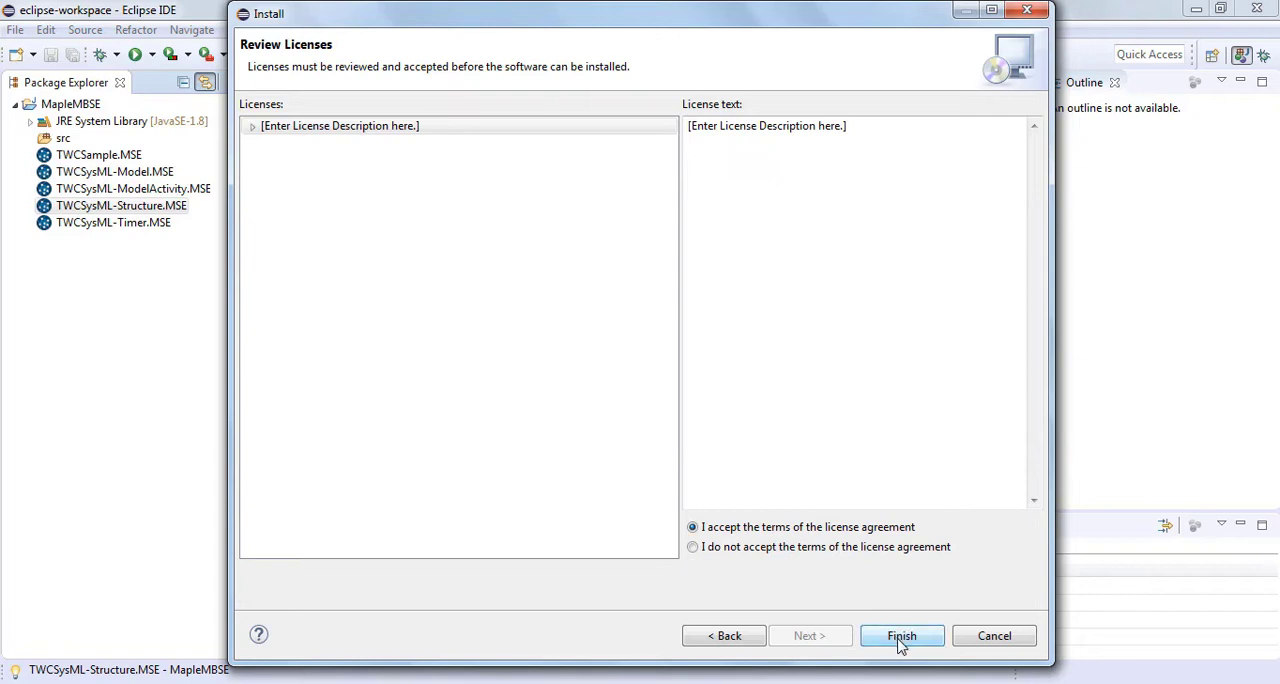
pyautogui.click(16, 28)
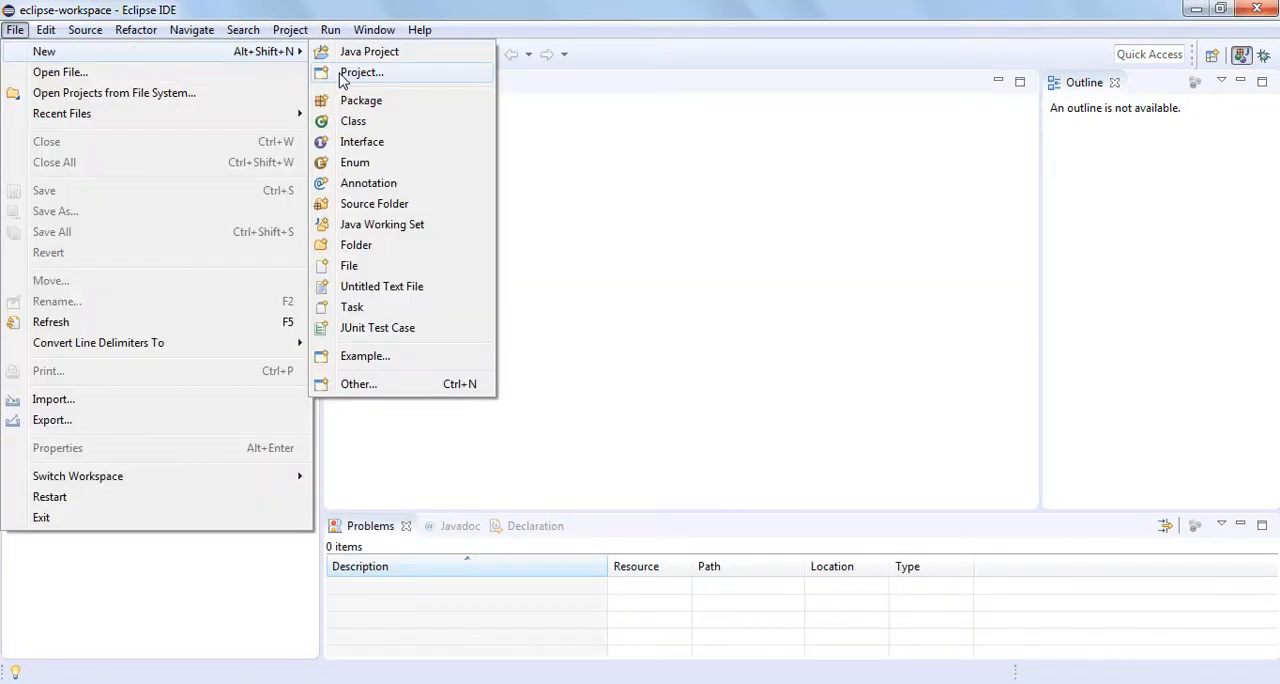
# Create a new file named Sample.MSE in the MapleMBSE project
pyautogui.click(360, 72)
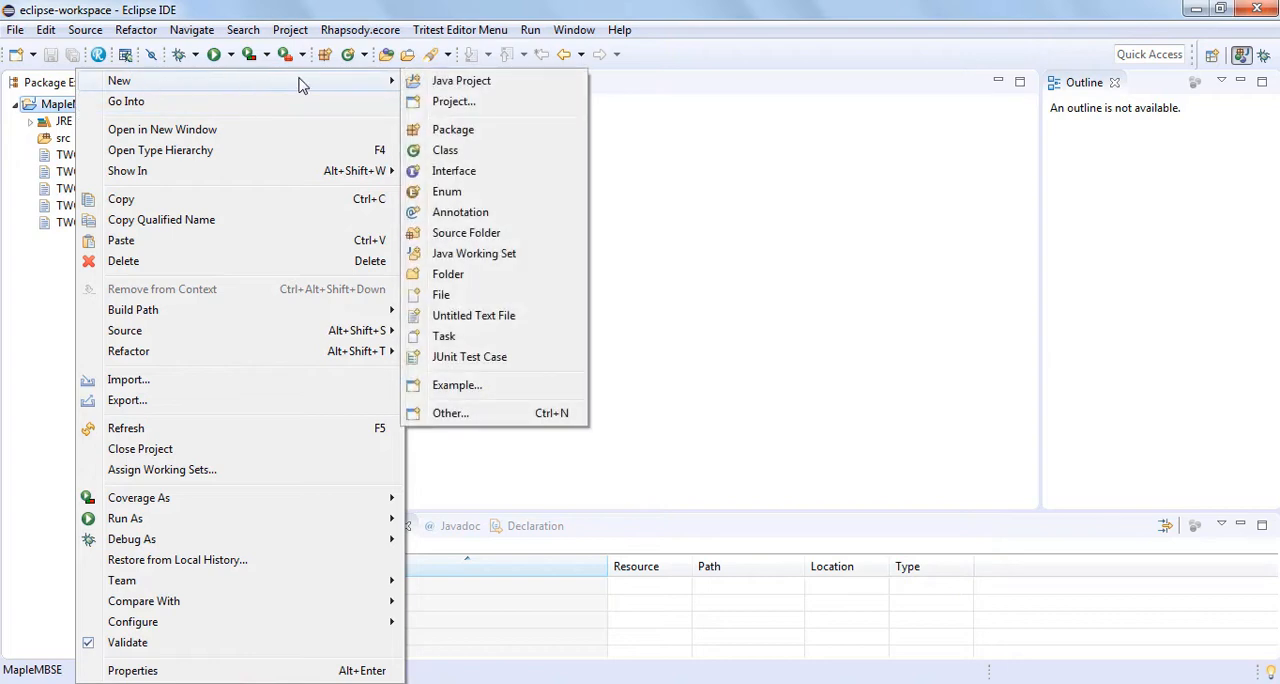
pyautogui.click(440, 294)
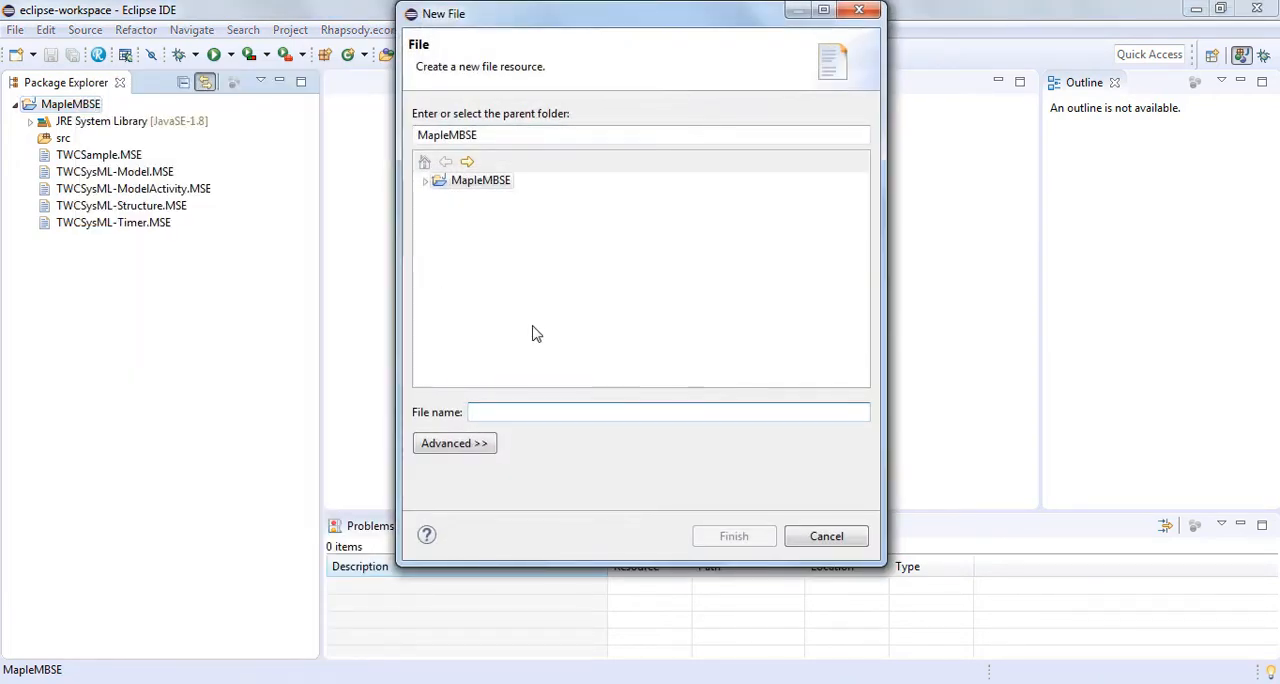
pyautogui.write('Sample.MSE')
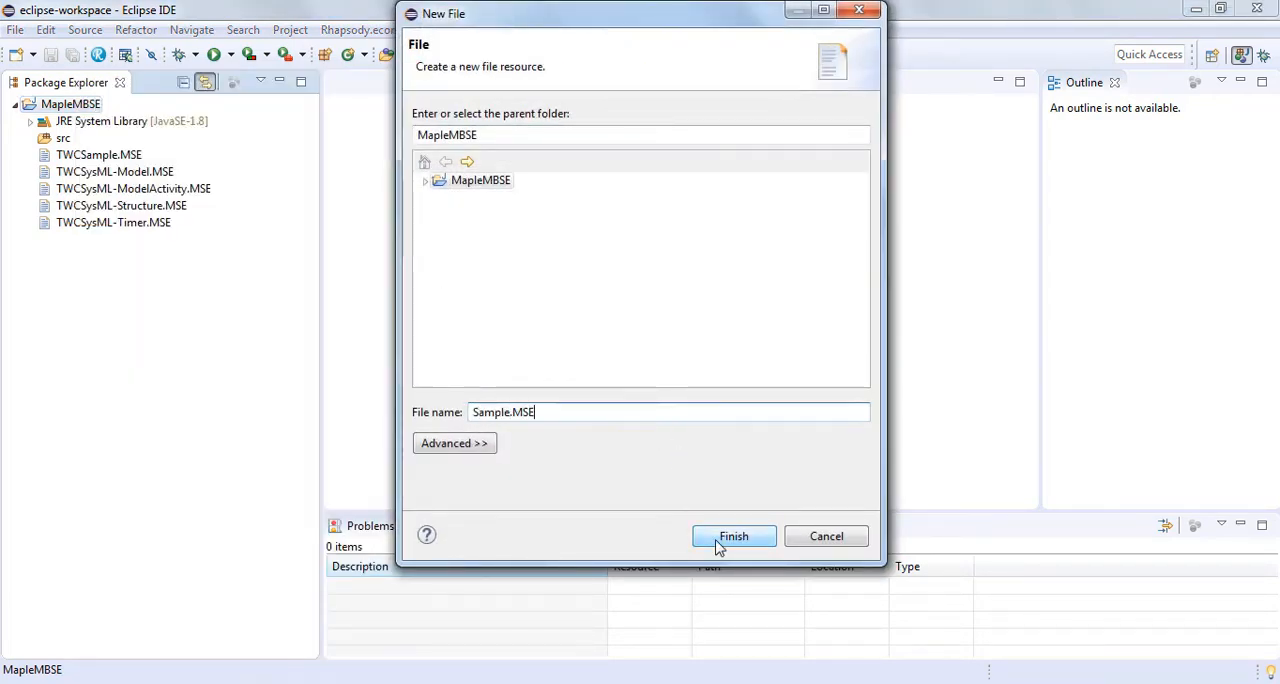
pyautogui.click(732, 536)
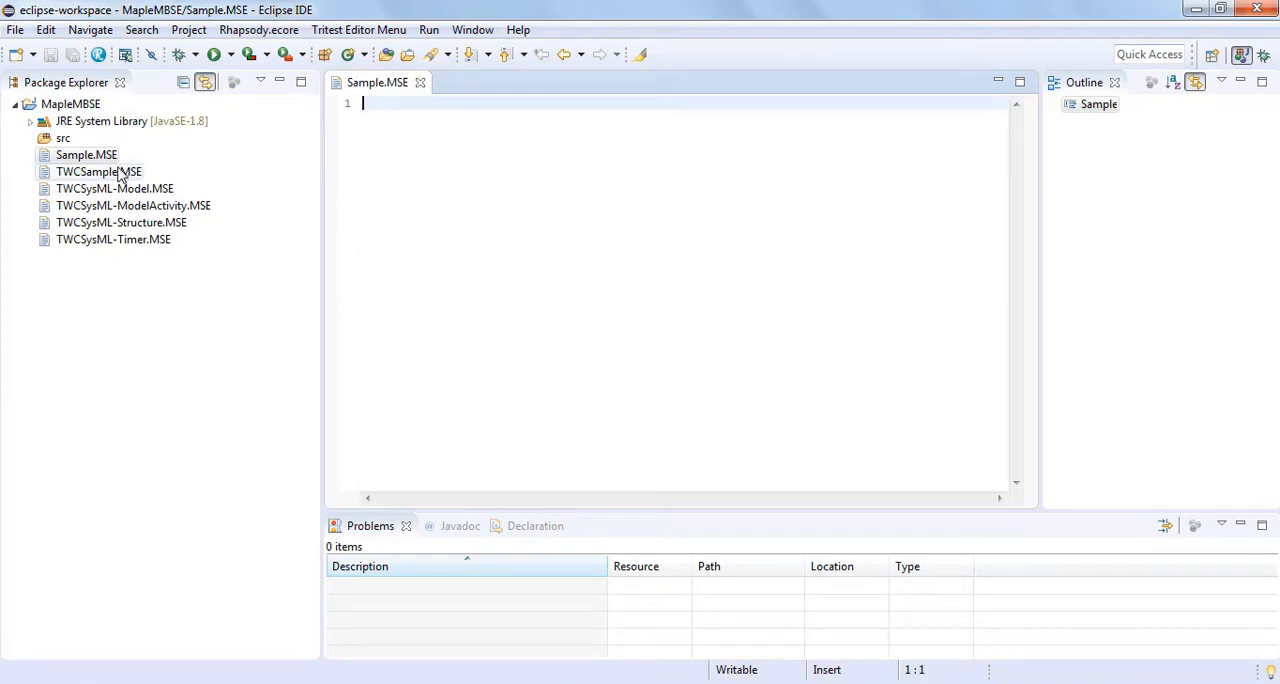
# Copy the two import-ecore lines from TWCSample.MSE into Sample.MSE
pyautogui.doubleClick(98, 172)
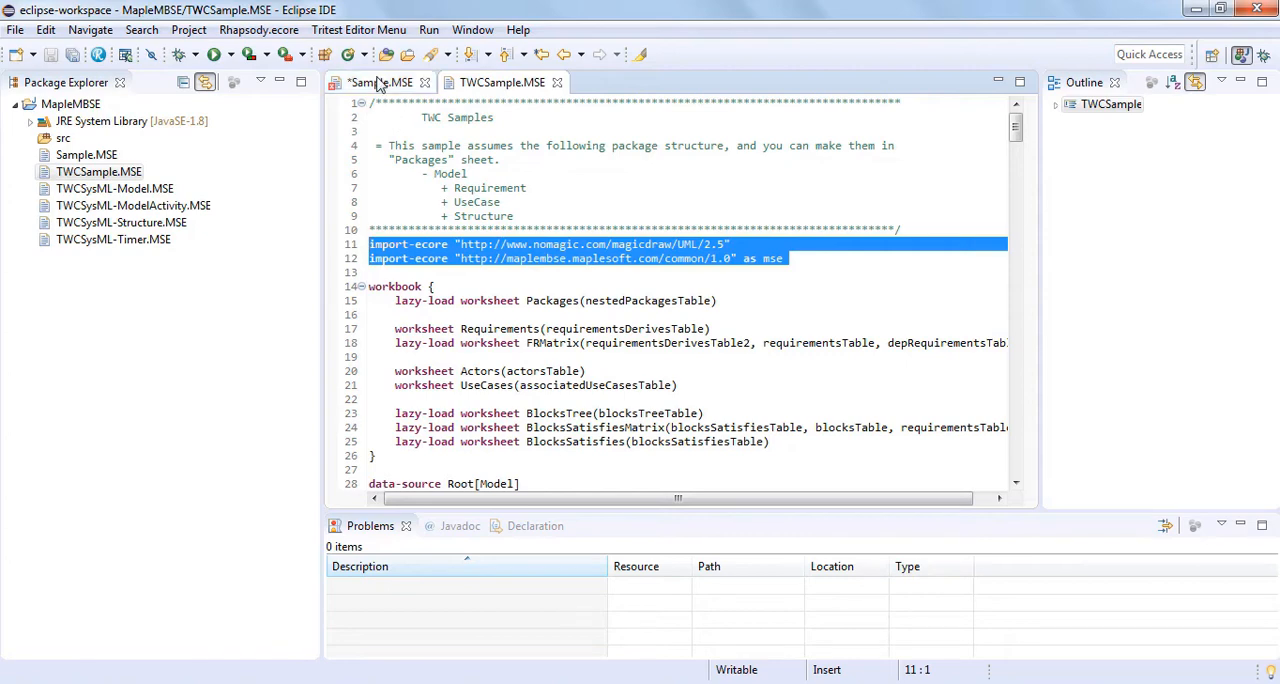
pyautogui.click(380, 82)
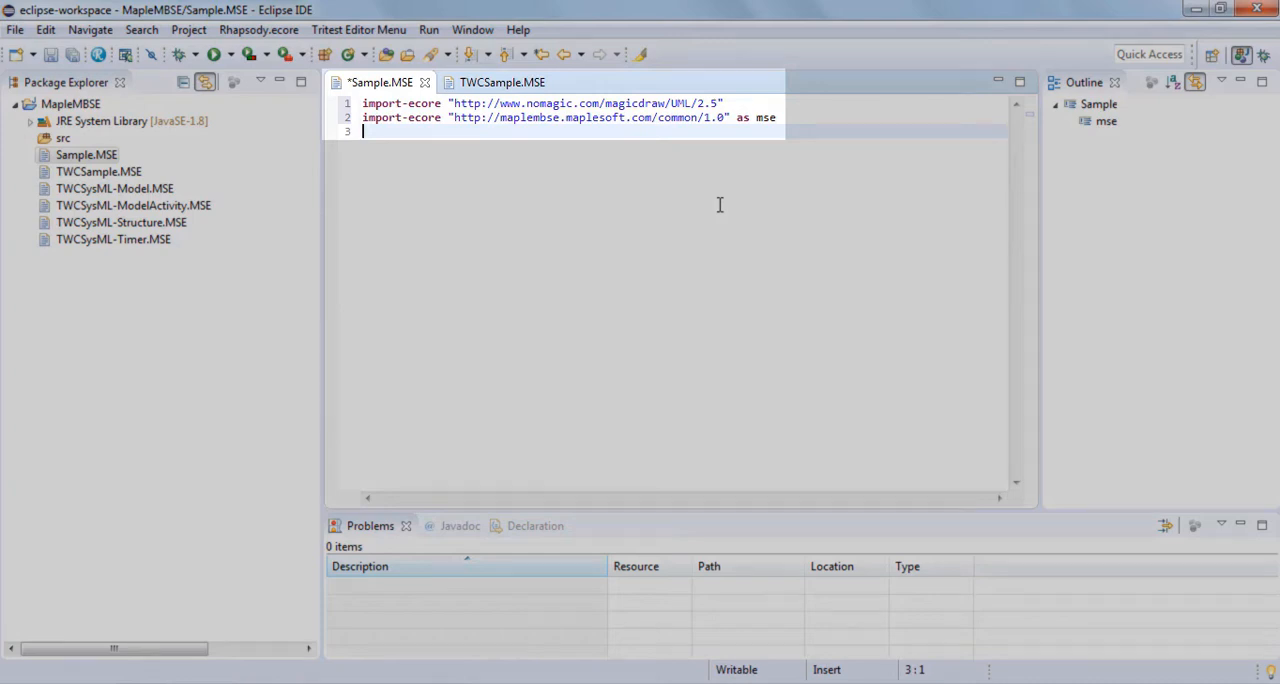
# Add a blank line after the import lines and tidy the mse alias text
pyautogui.press('Return')
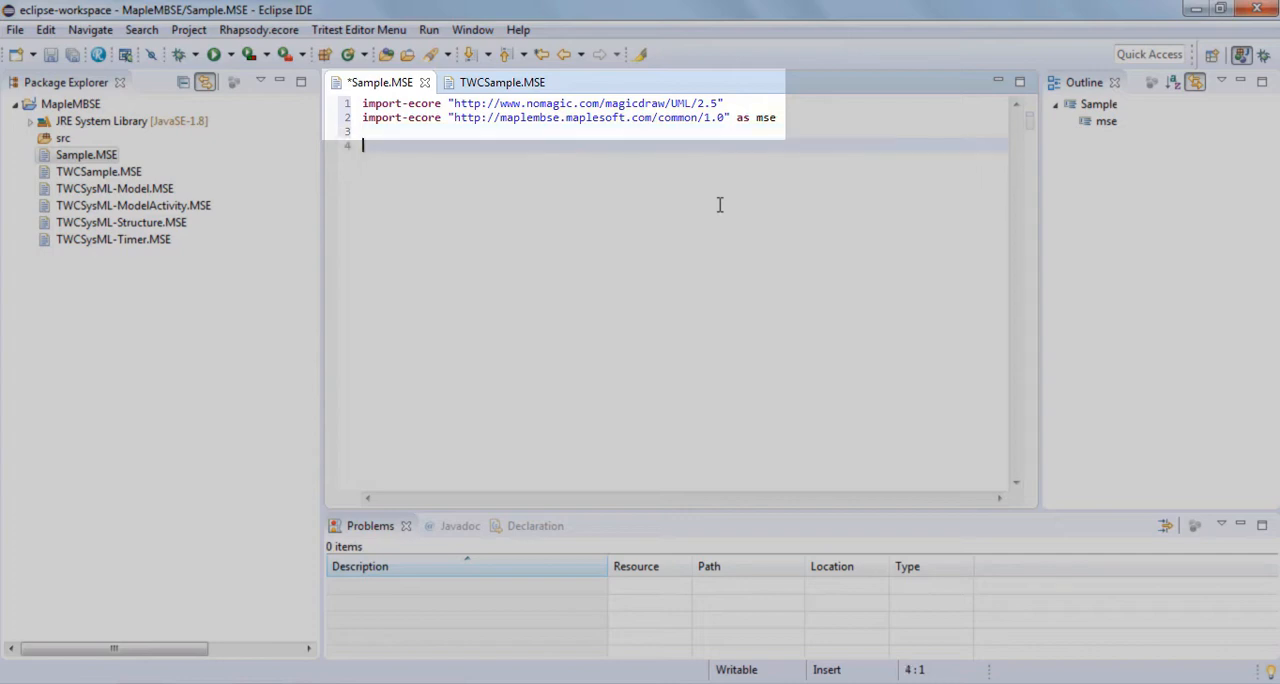
pyautogui.doubleClick(764, 116)
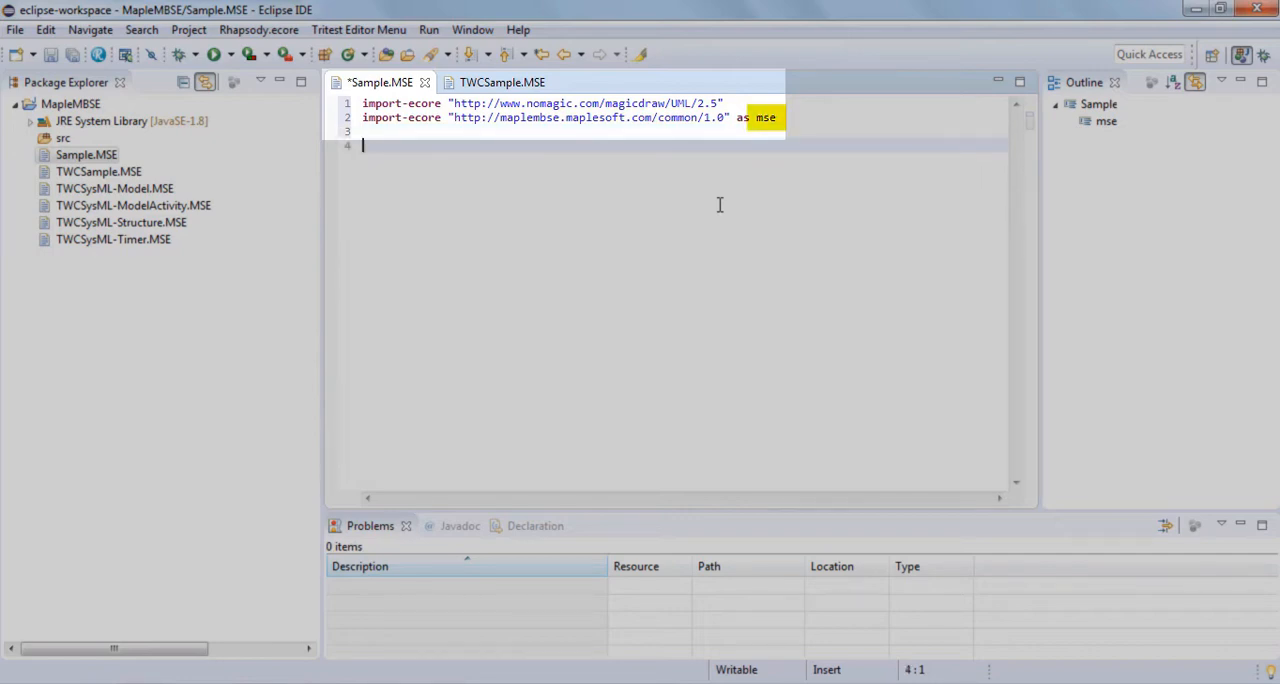
pyautogui.press('Backspace')
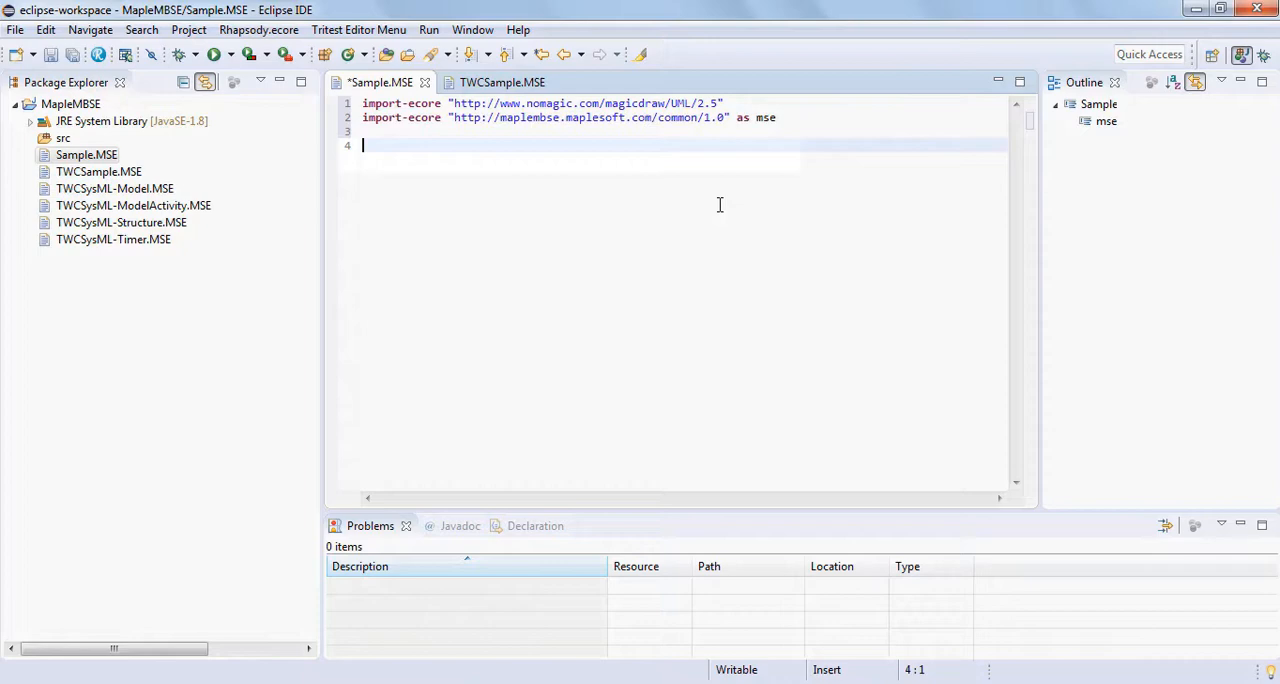
# Declare data-source Root[Model]
pyautogui.write('dat')
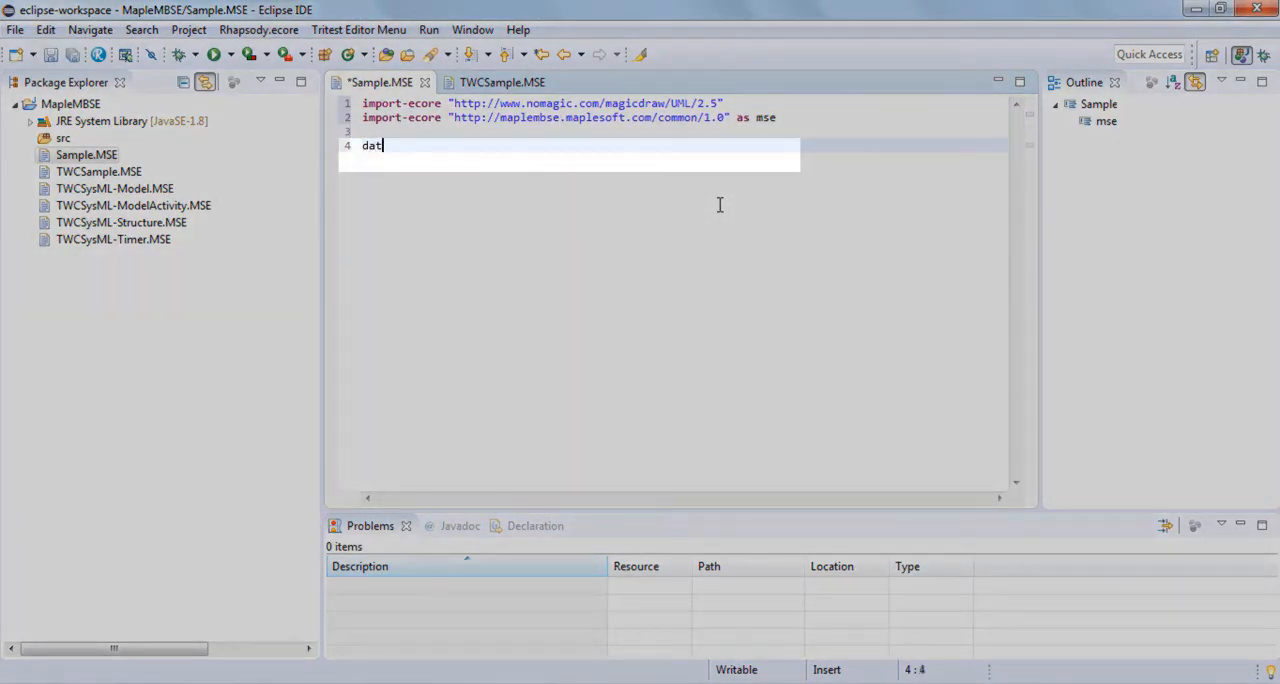
pyautogui.write('a-sou')
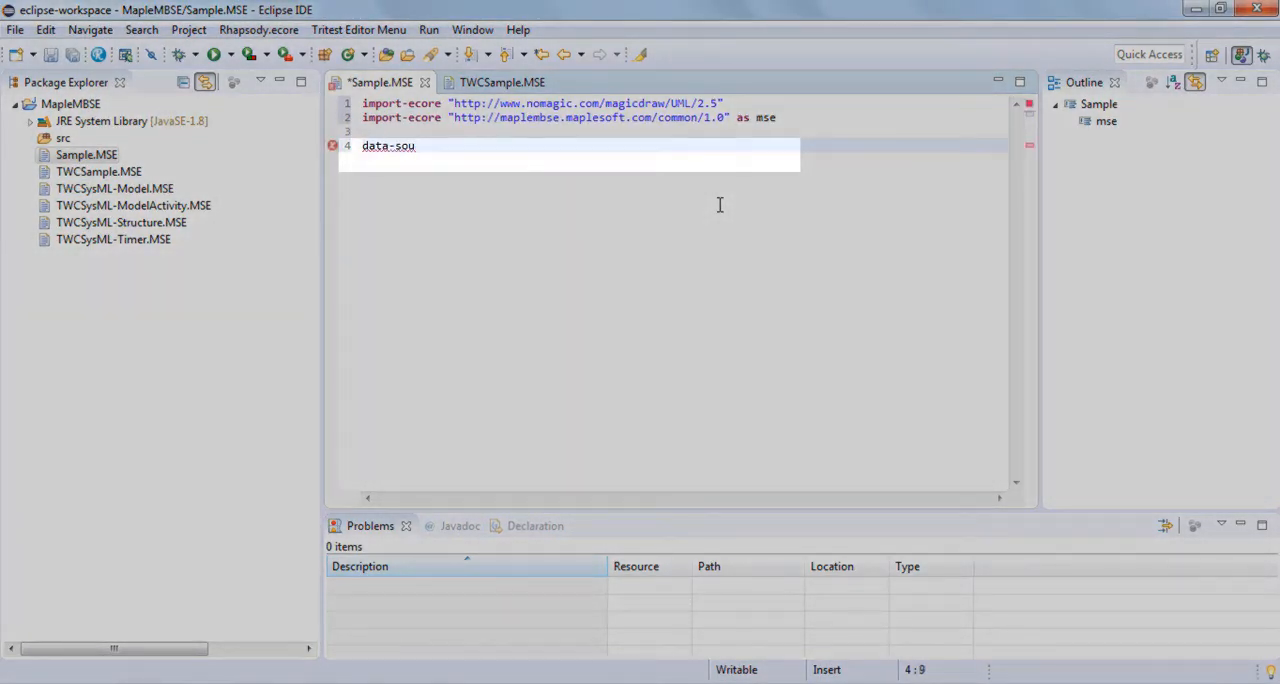
pyautogui.write('rce')
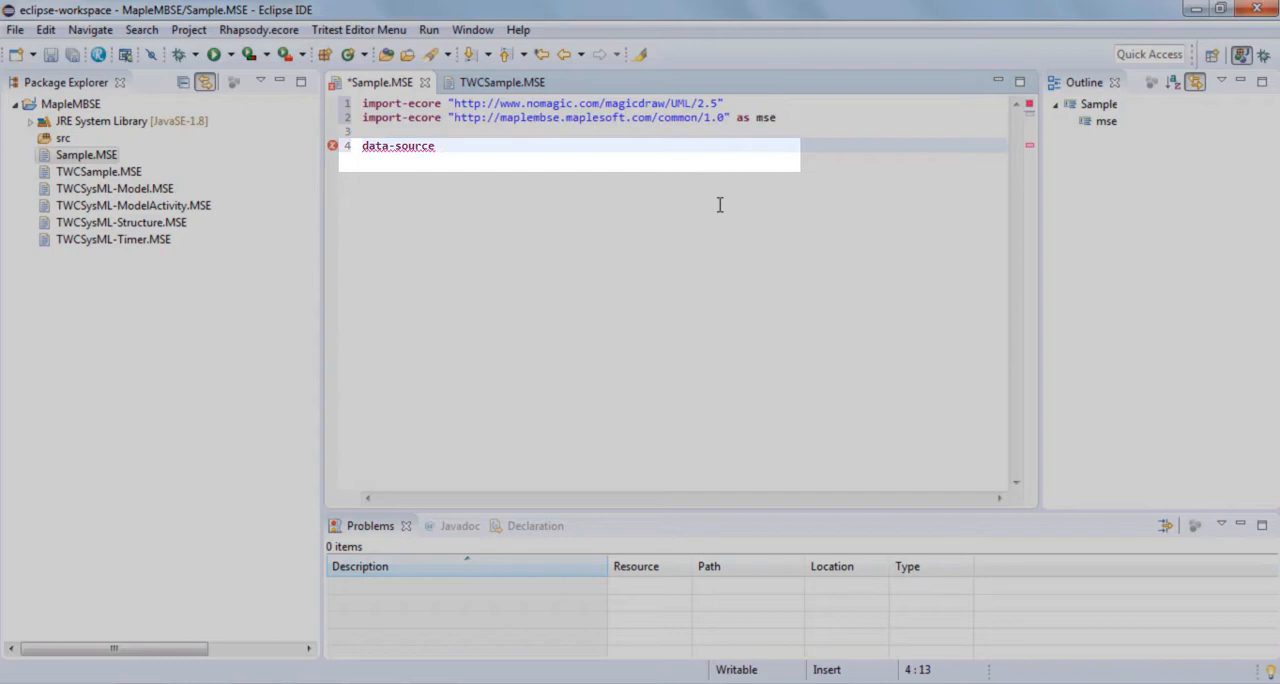
pyautogui.write('Root[]')
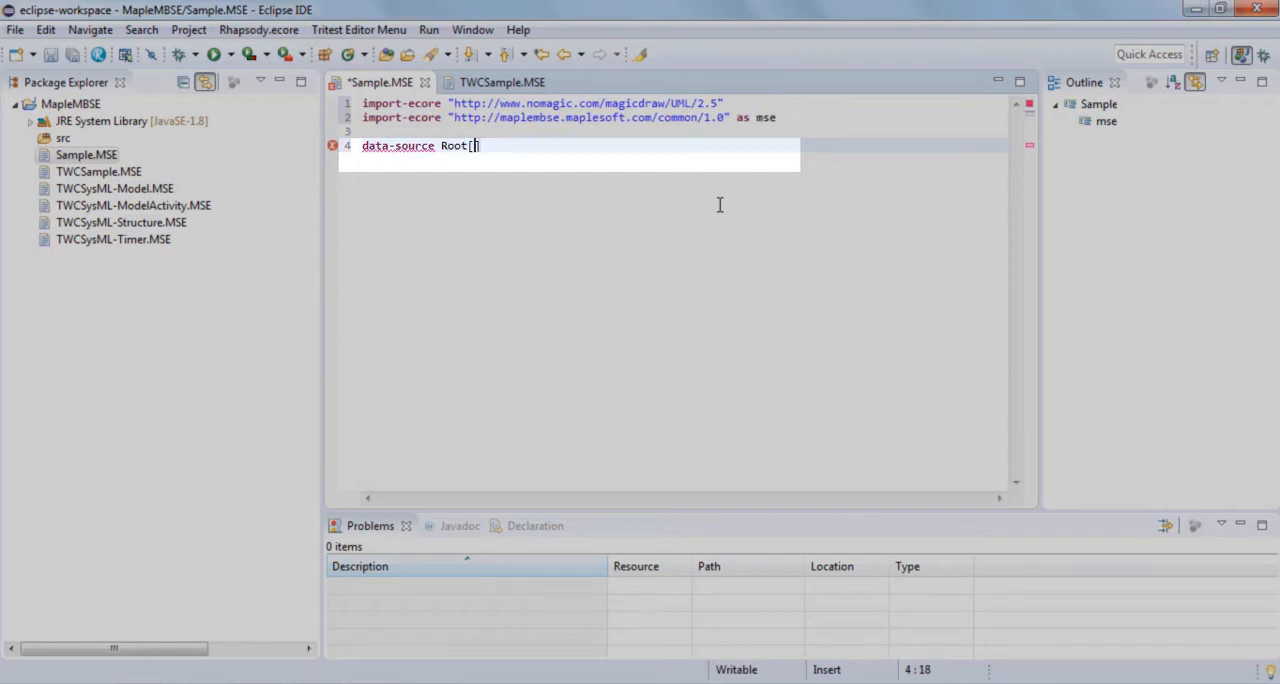
pyautogui.write('Model')
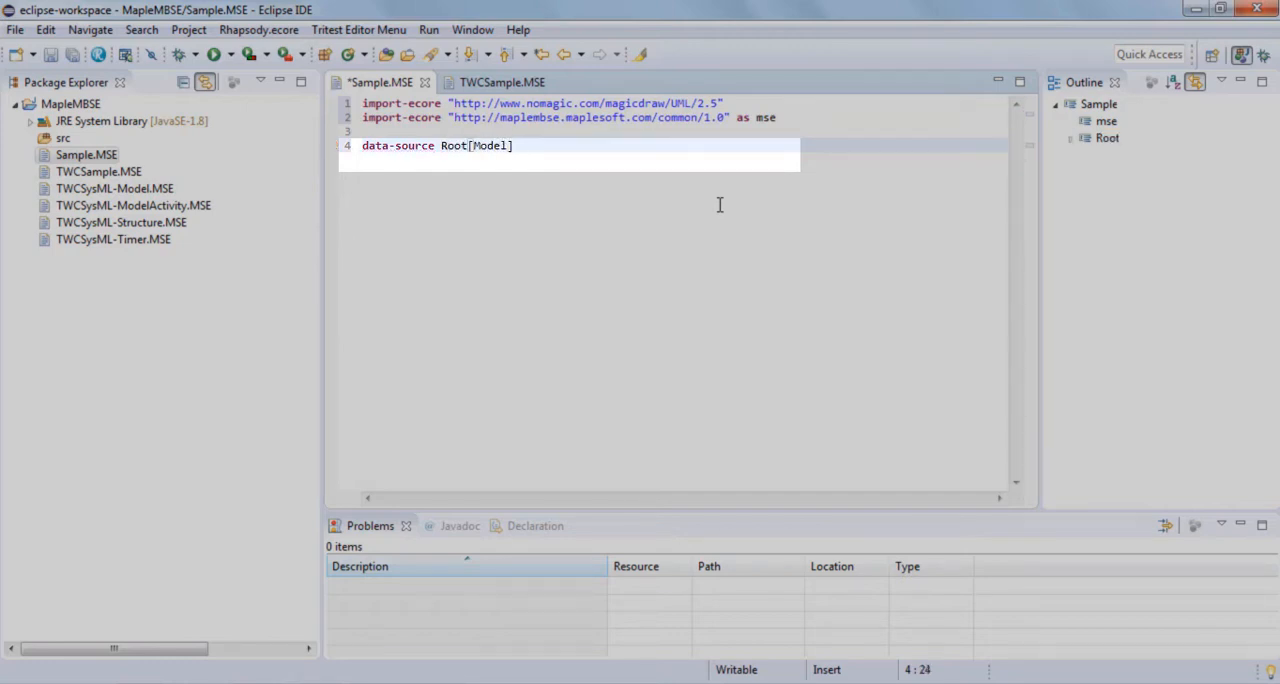
# Declare data-source pkg = Root/packagedElement[Package] and begin a sync line
pyautogui.write('data-so')
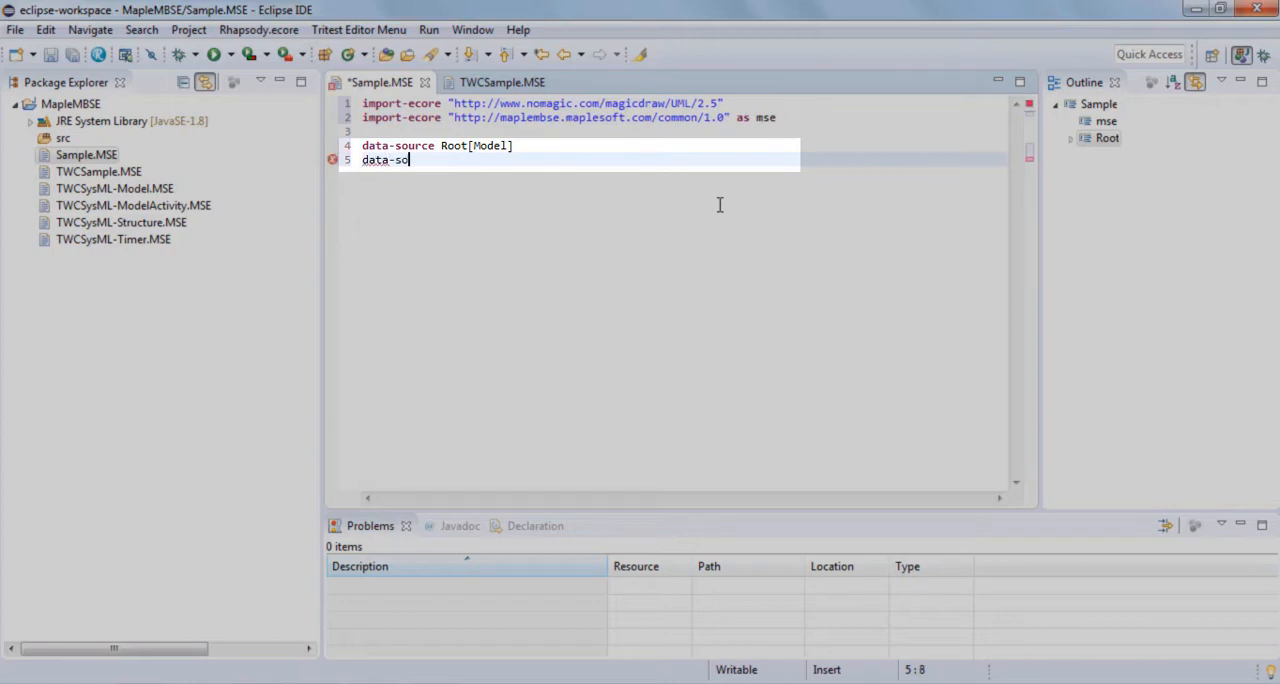
pyautogui.write('urce pkg =')
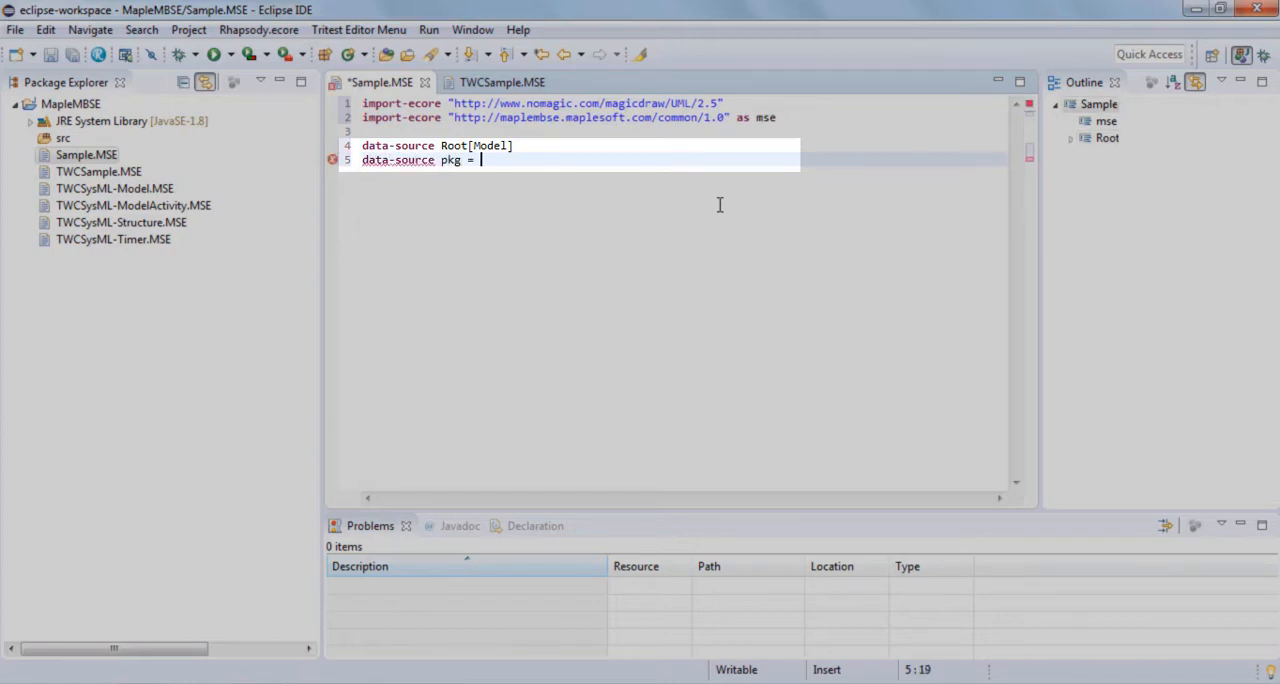
pyautogui.write('Root/packagedElement[Pack')
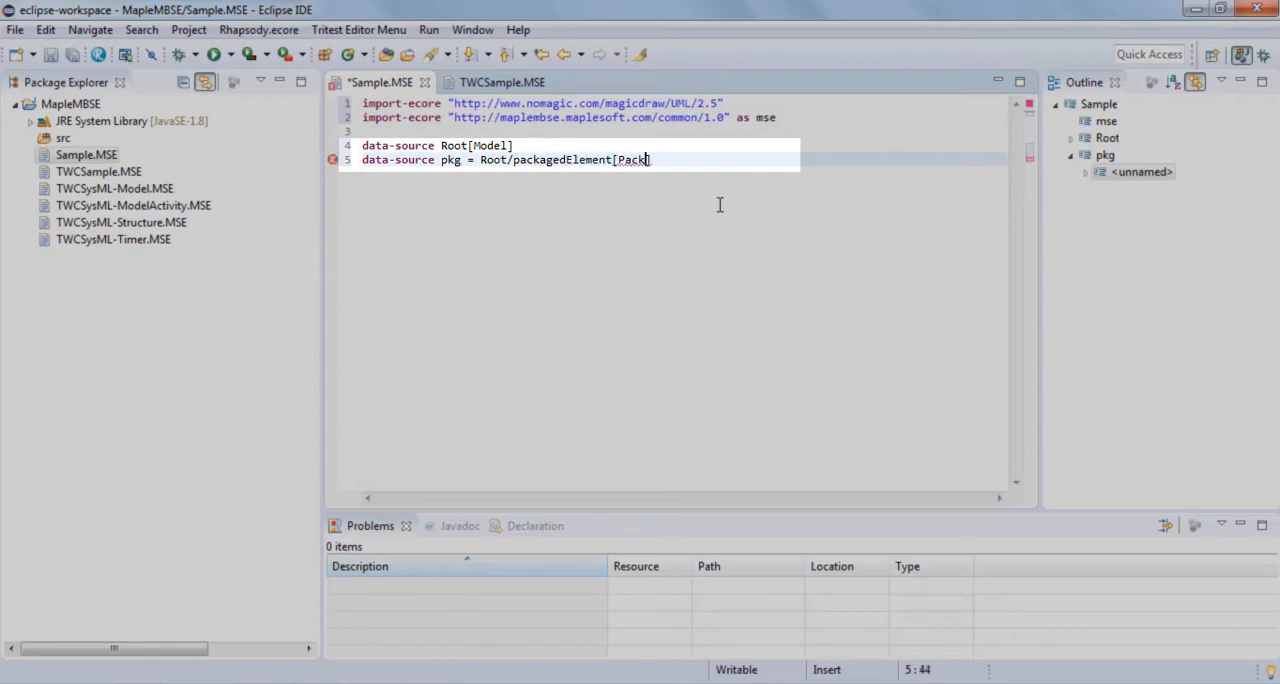
pyautogui.write('age]')
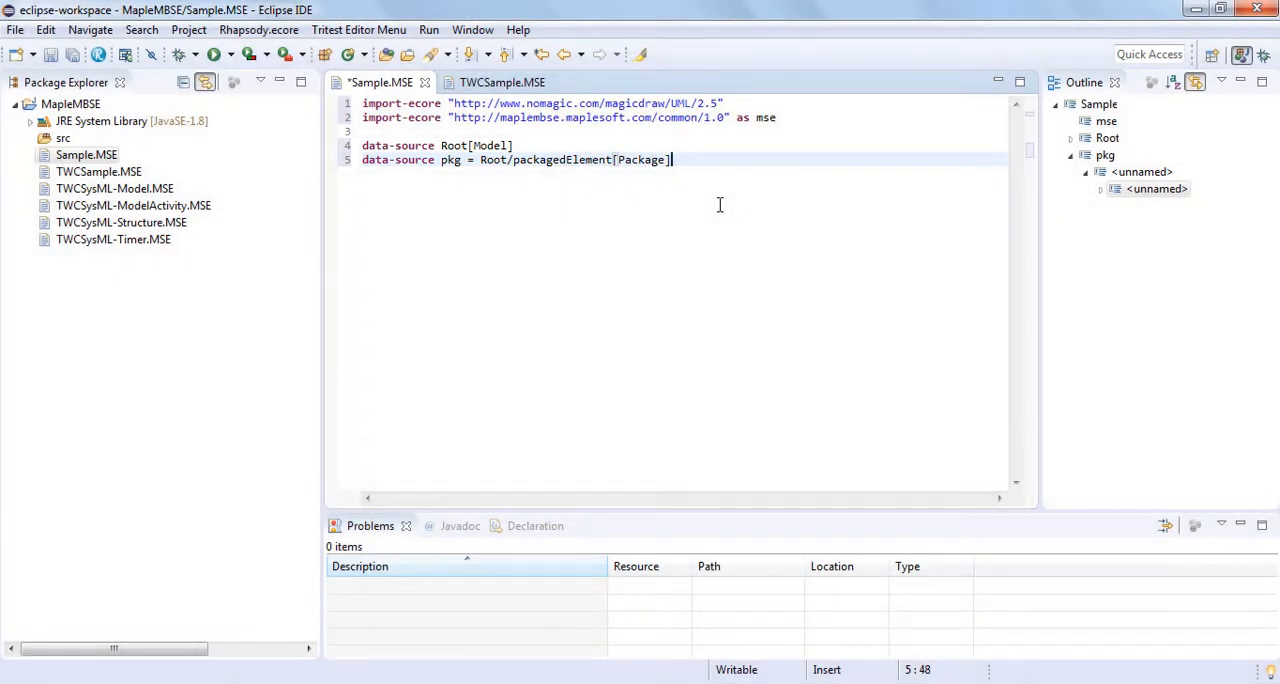
pyautogui.write('sync')
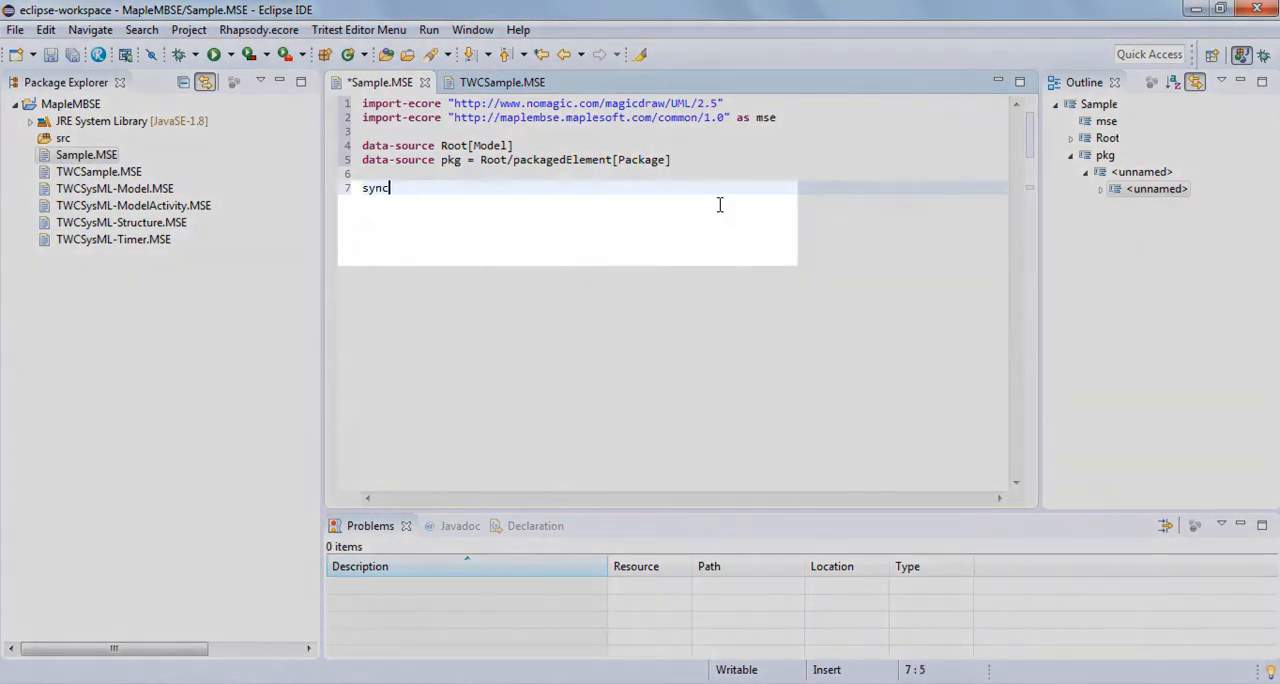
# Write synctable-schema PackageSchema with record dim[Package] opening block
pyautogui.write('table-')
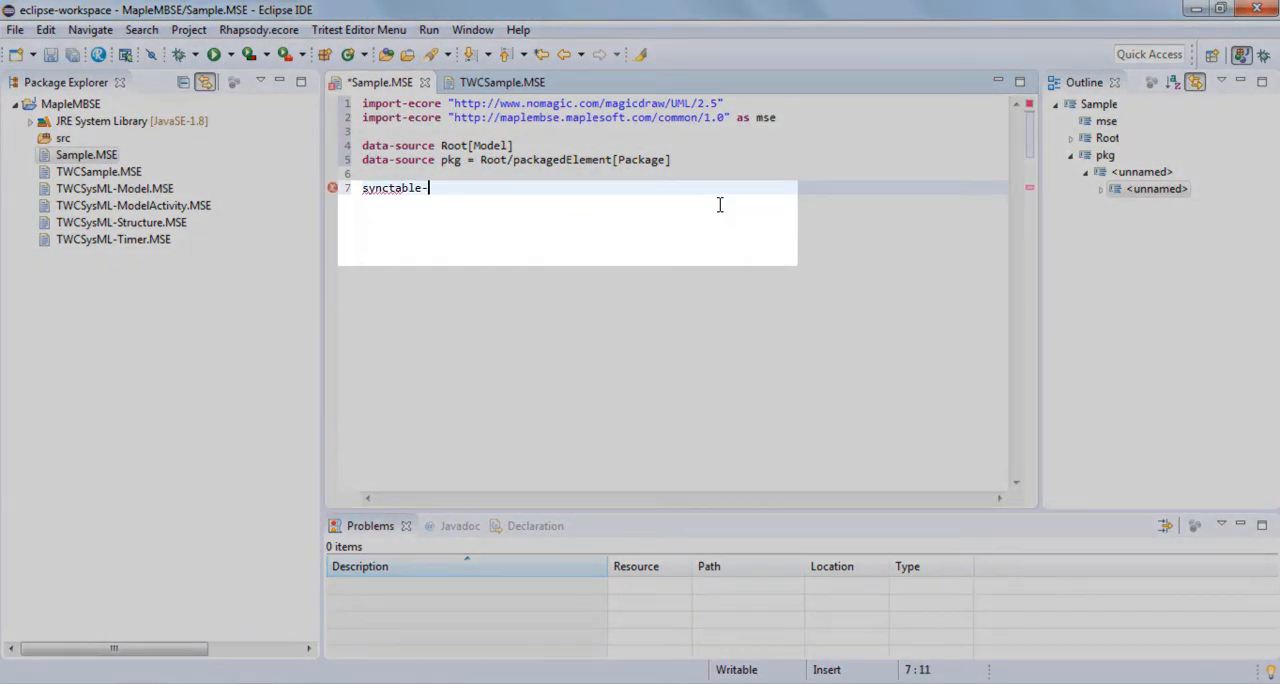
pyautogui.write('schema')
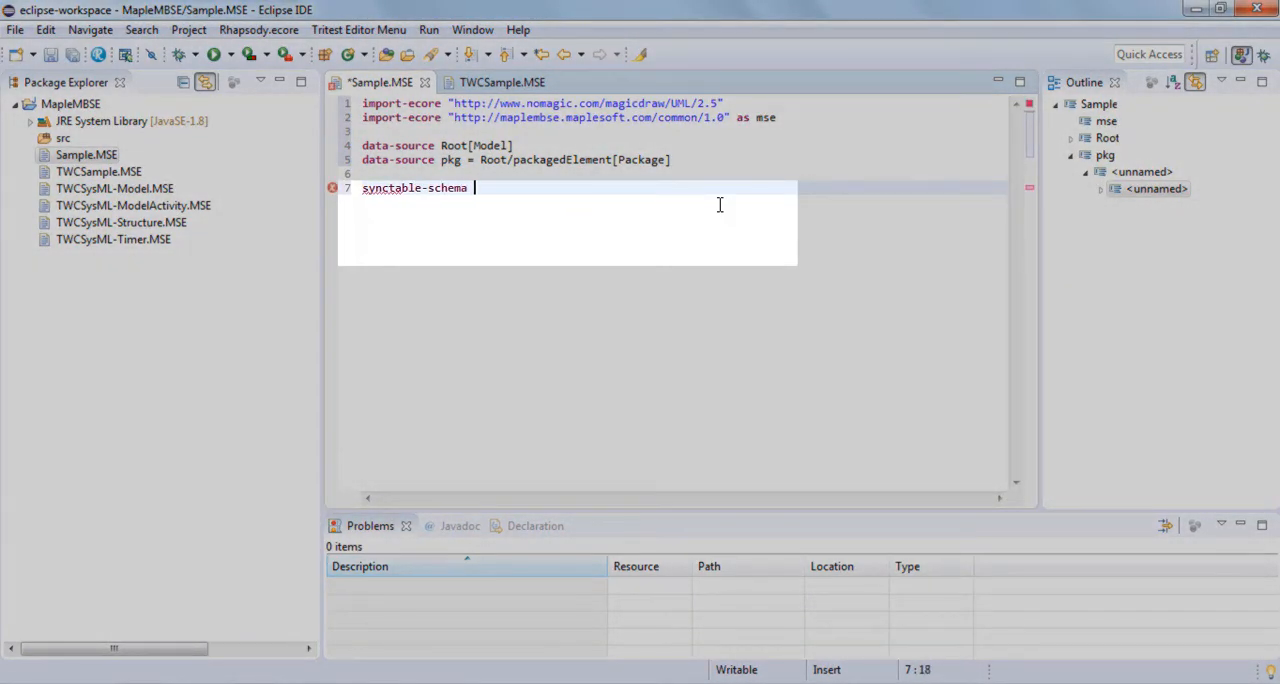
pyautogui.write('Packa')
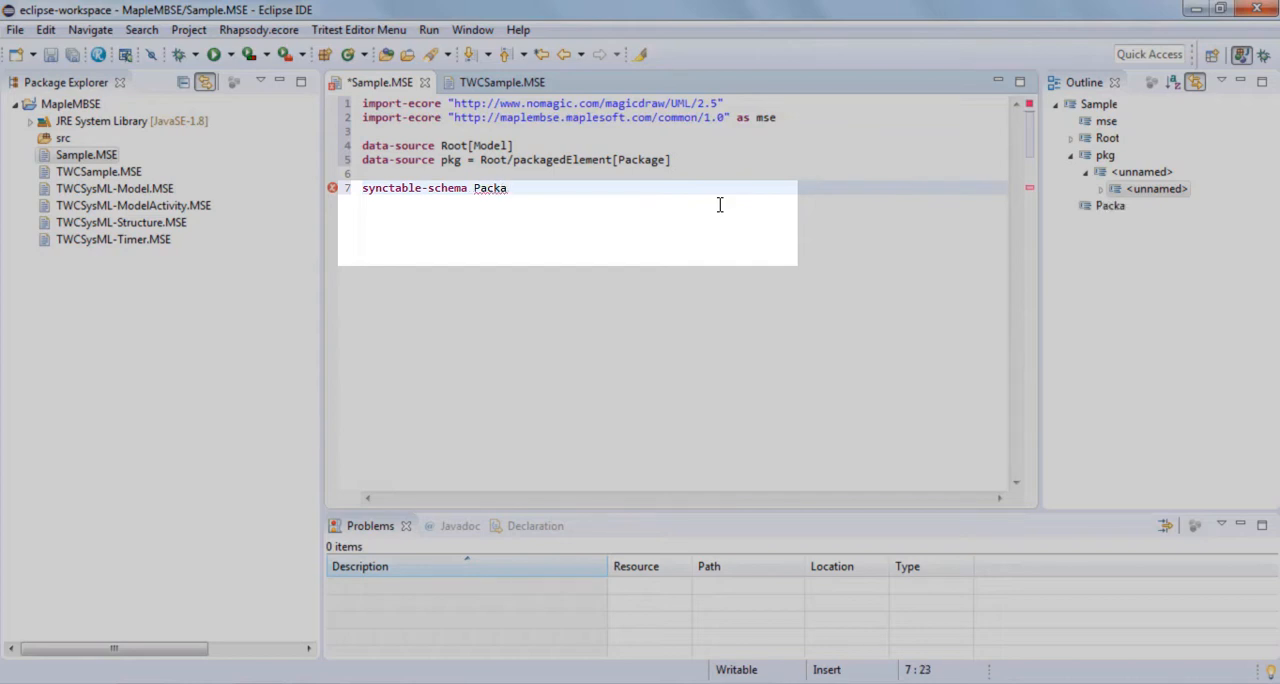
pyautogui.write('ge')
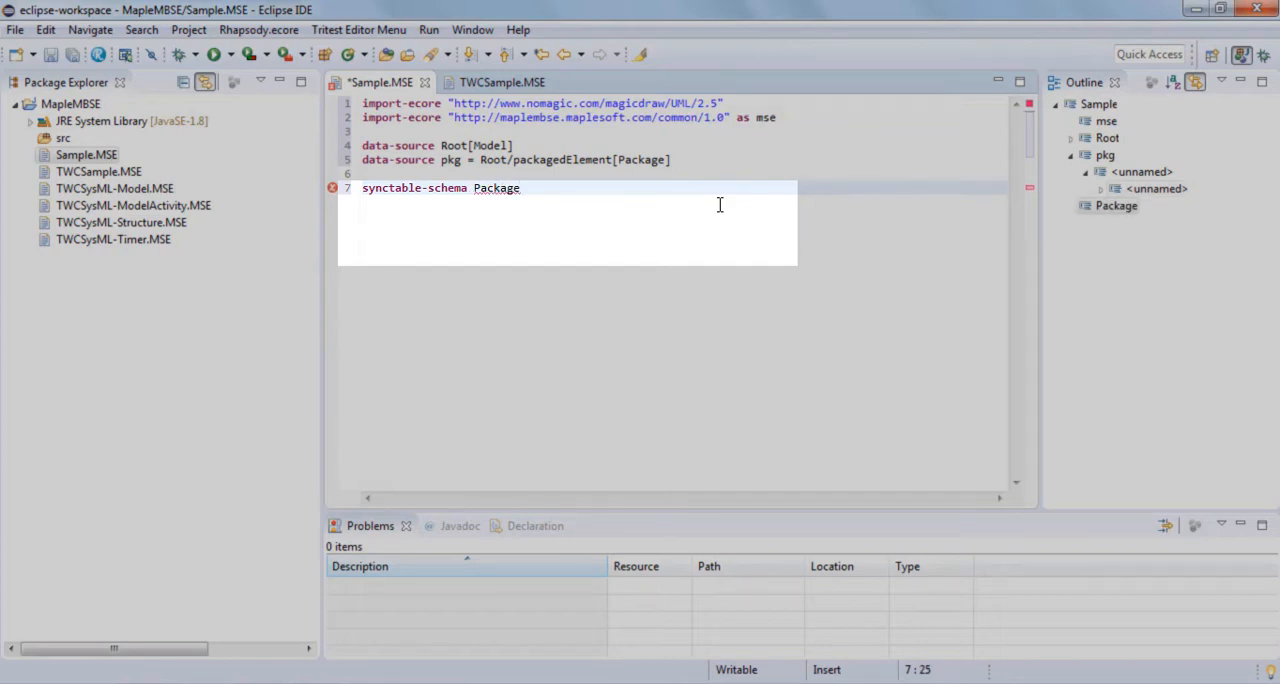
pyautogui.write('Sc')
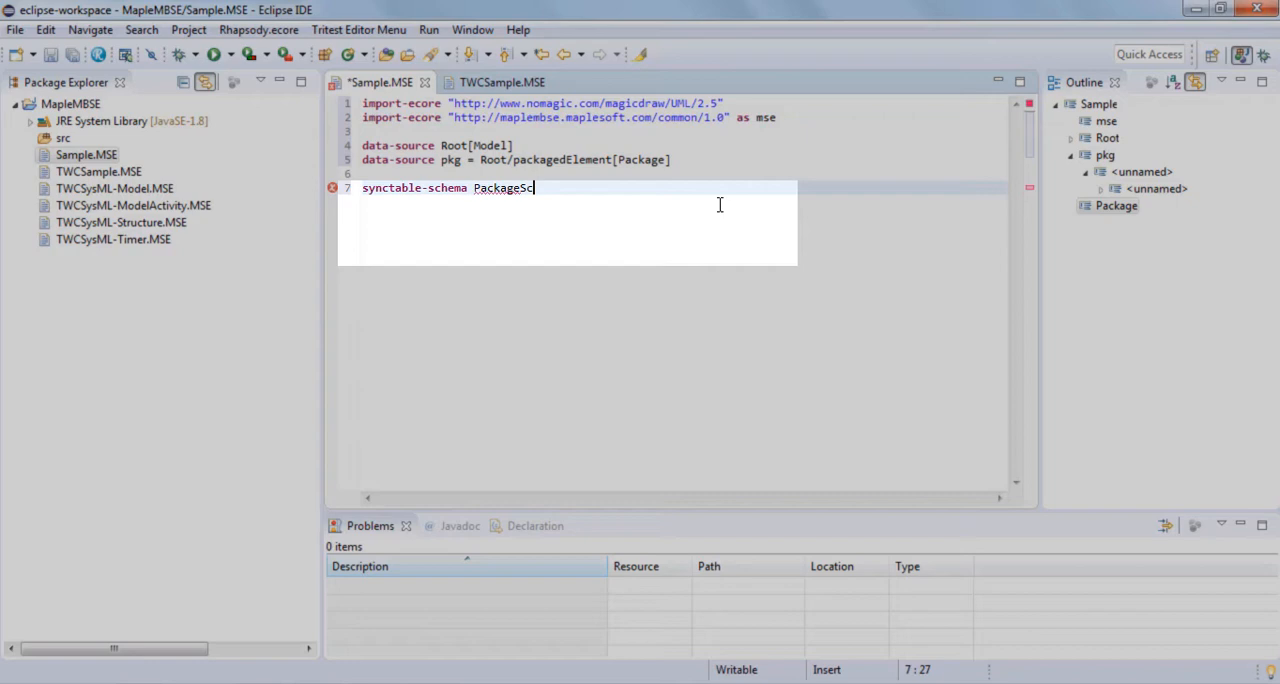
pyautogui.write('hema {')
pyautogui.write('recor')
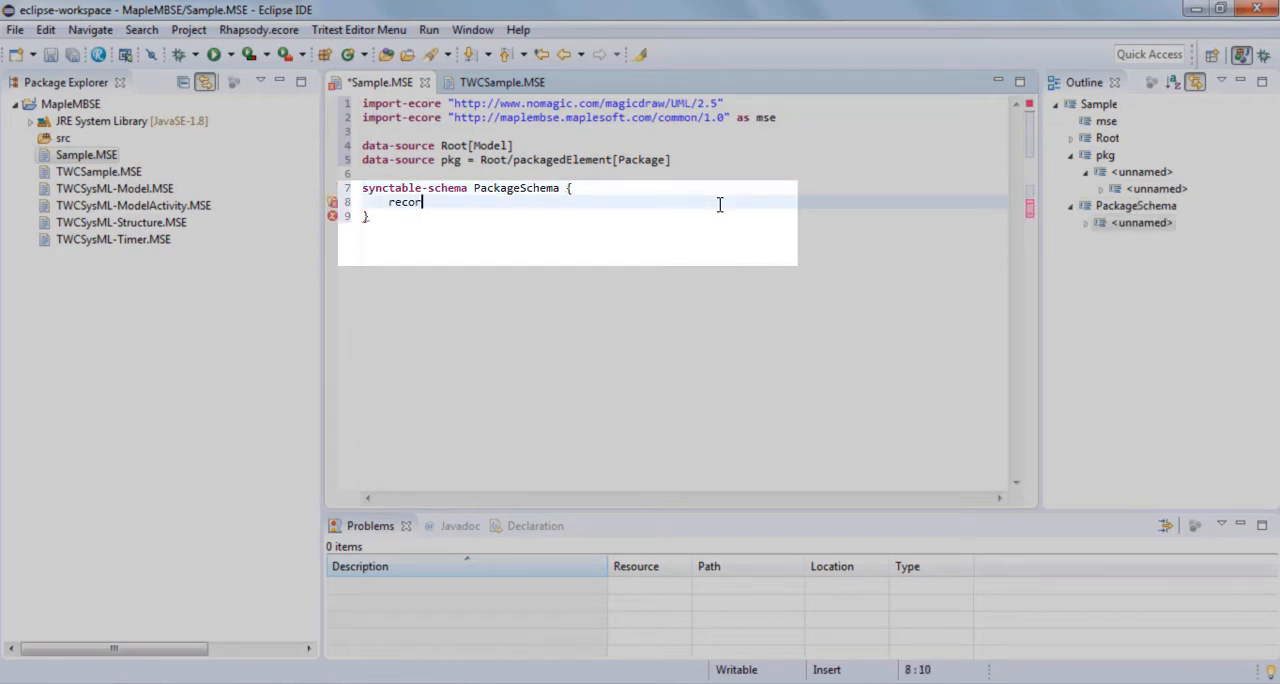
pyautogui.write('d dim')
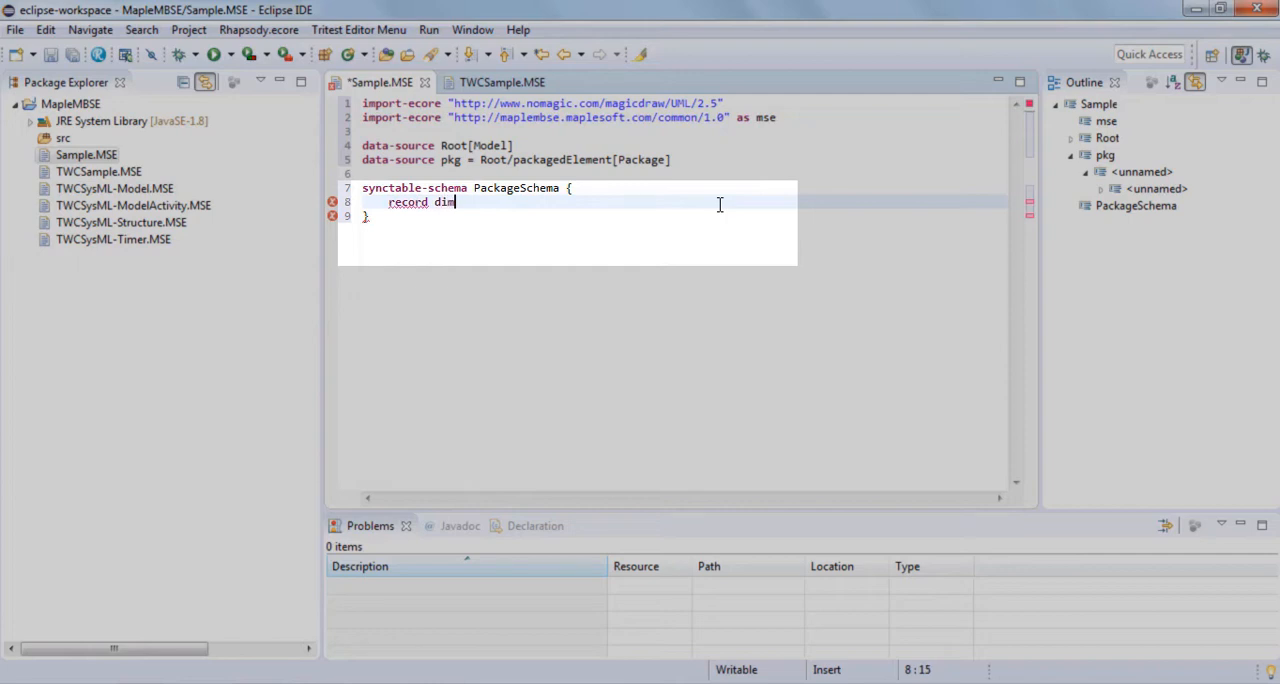
pyautogui.write('[Pac')
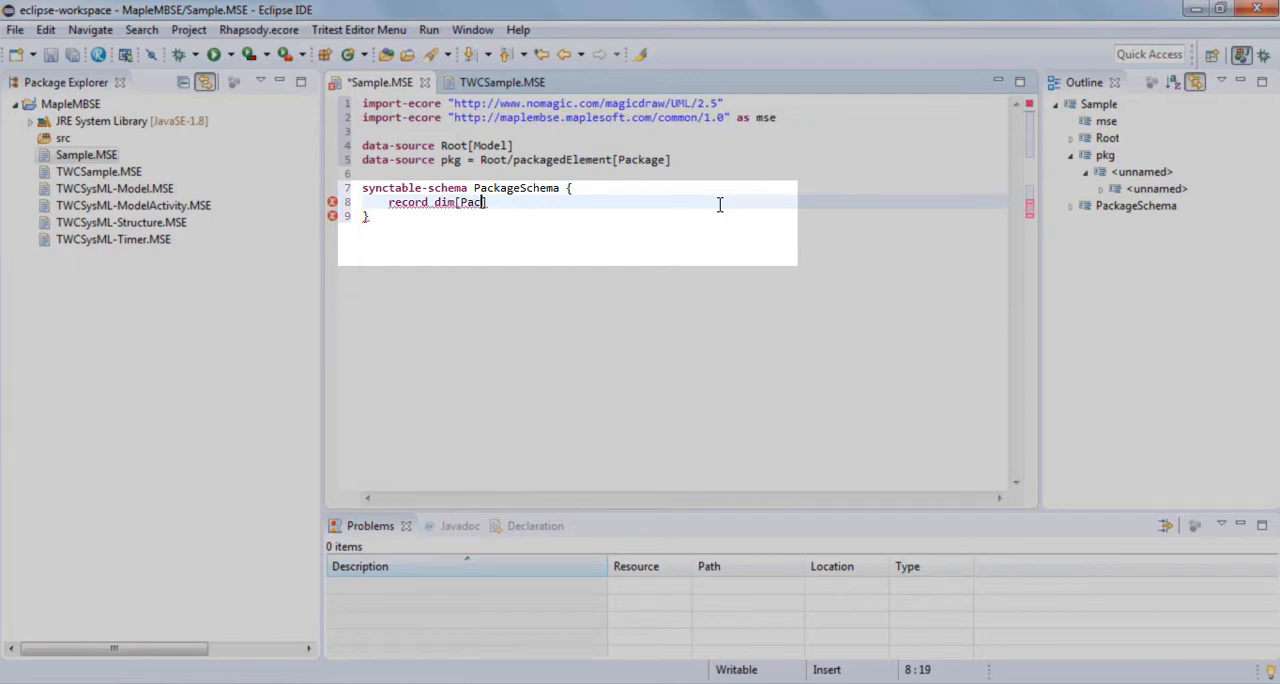
pyautogui.write('kage')
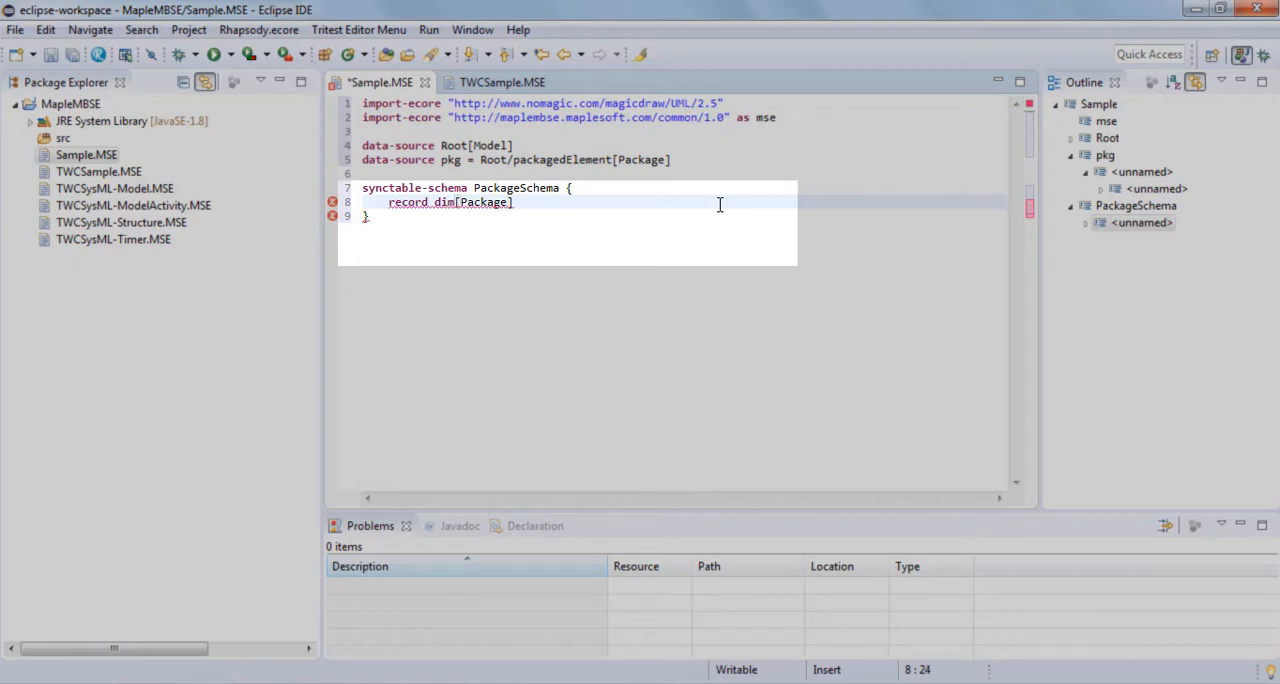
pyautogui.write('{')
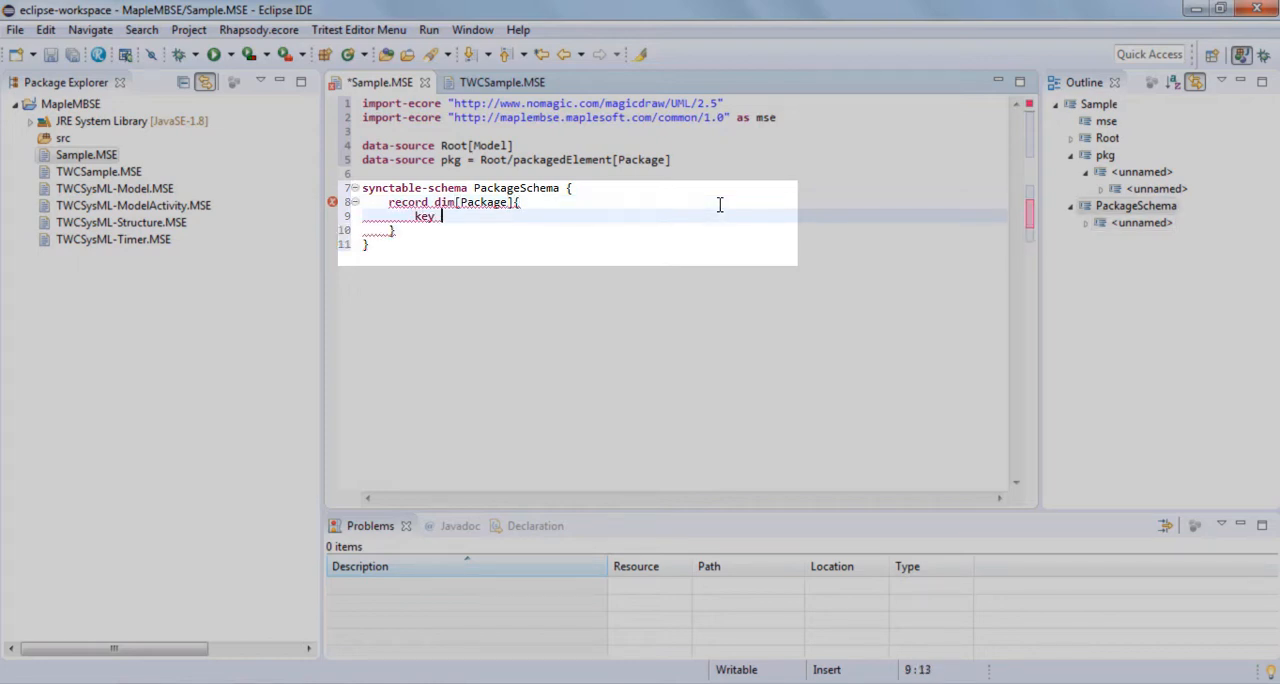
# Add key column /name as pkgName and column /visibility as pkgVisibility
pyautogui.write('column')
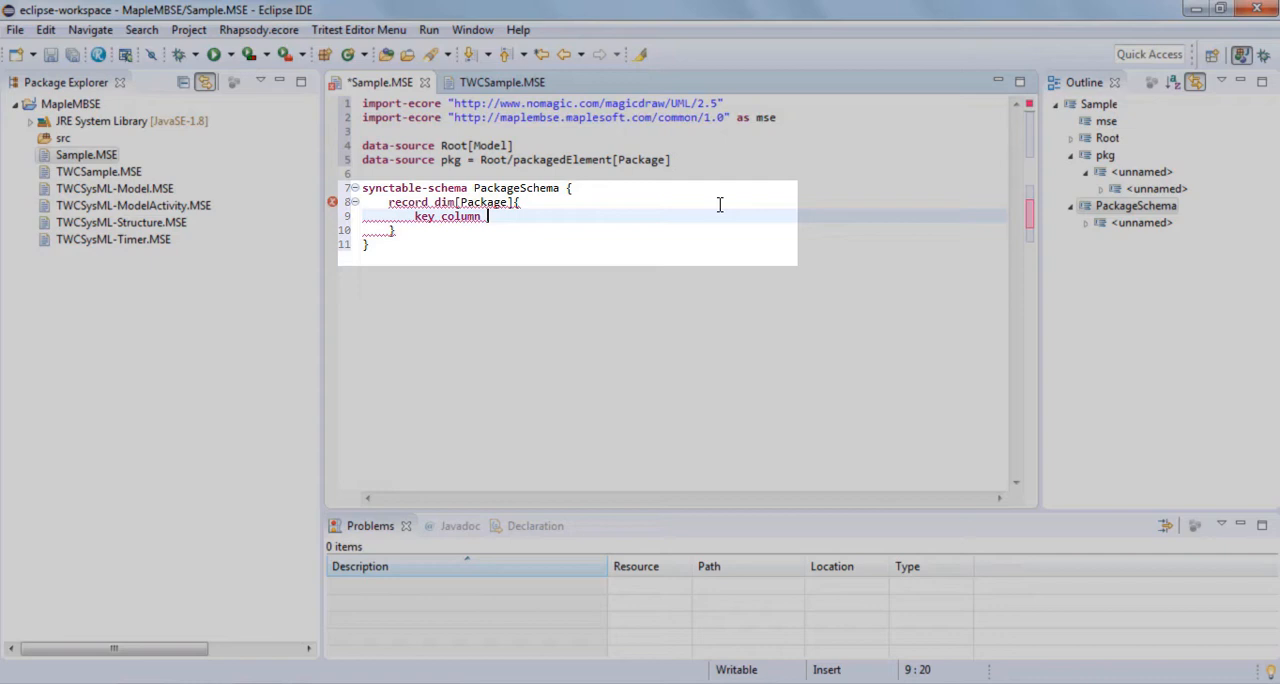
pyautogui.write('/name as')
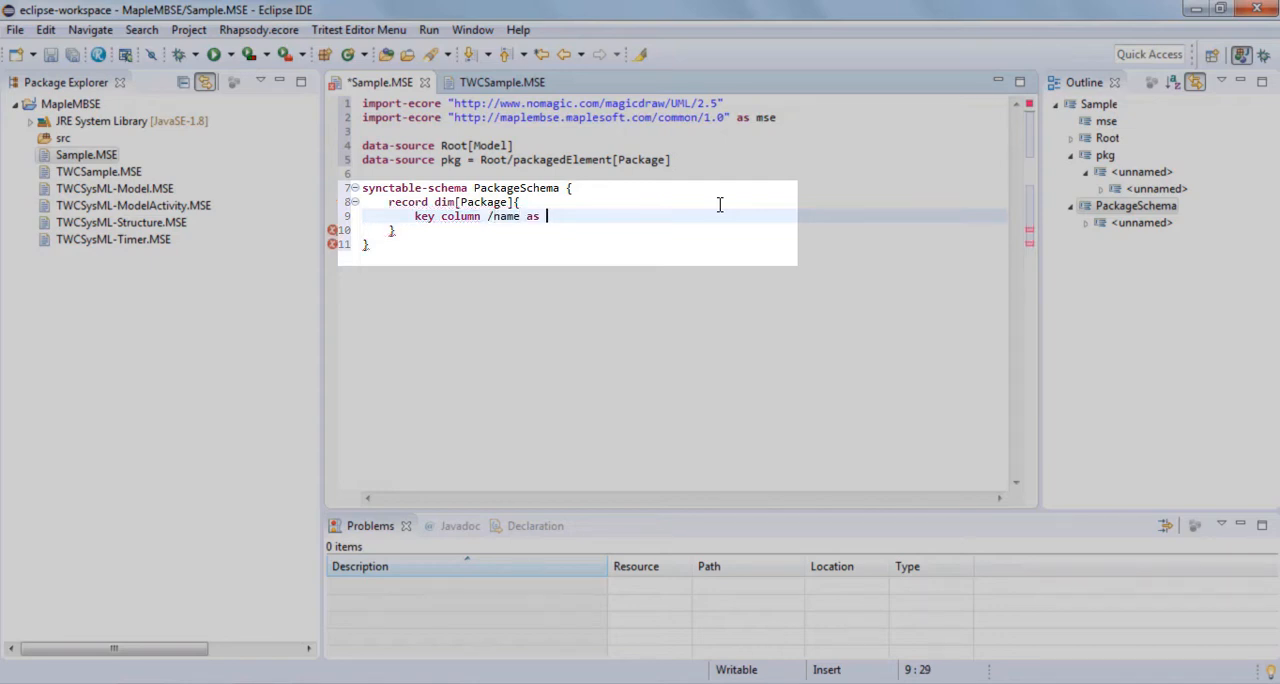
pyautogui.write('pkgName')
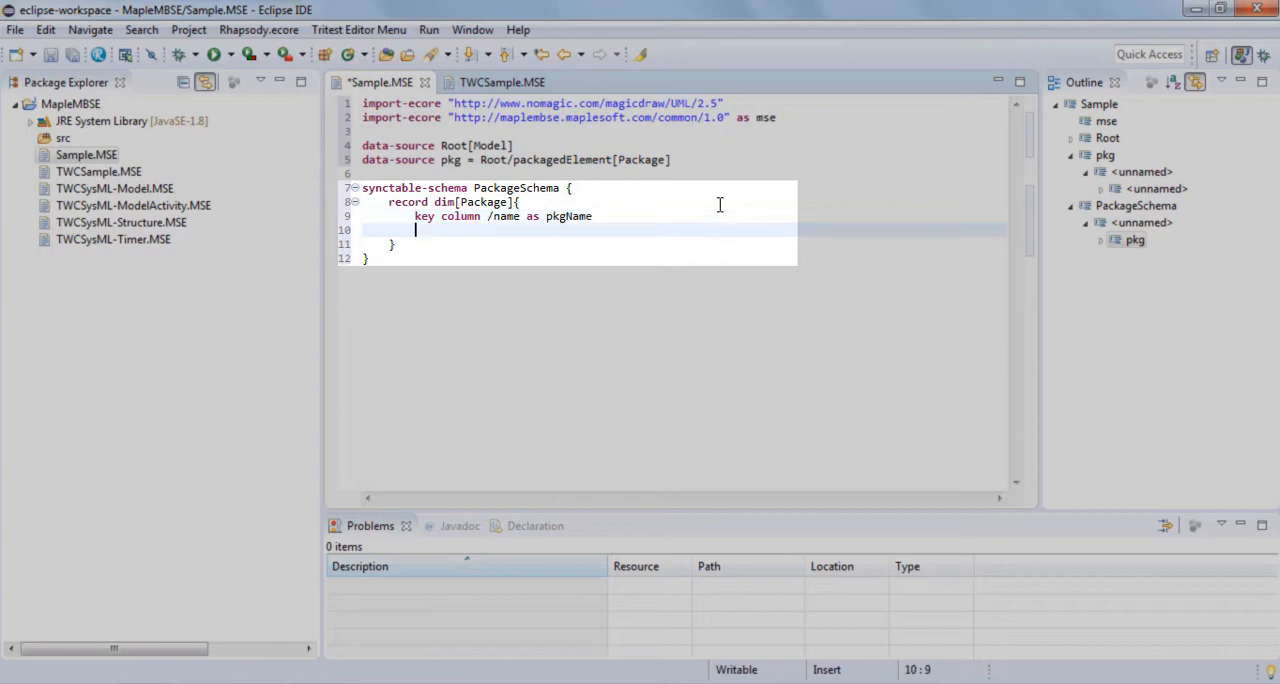
pyautogui.write('colum')
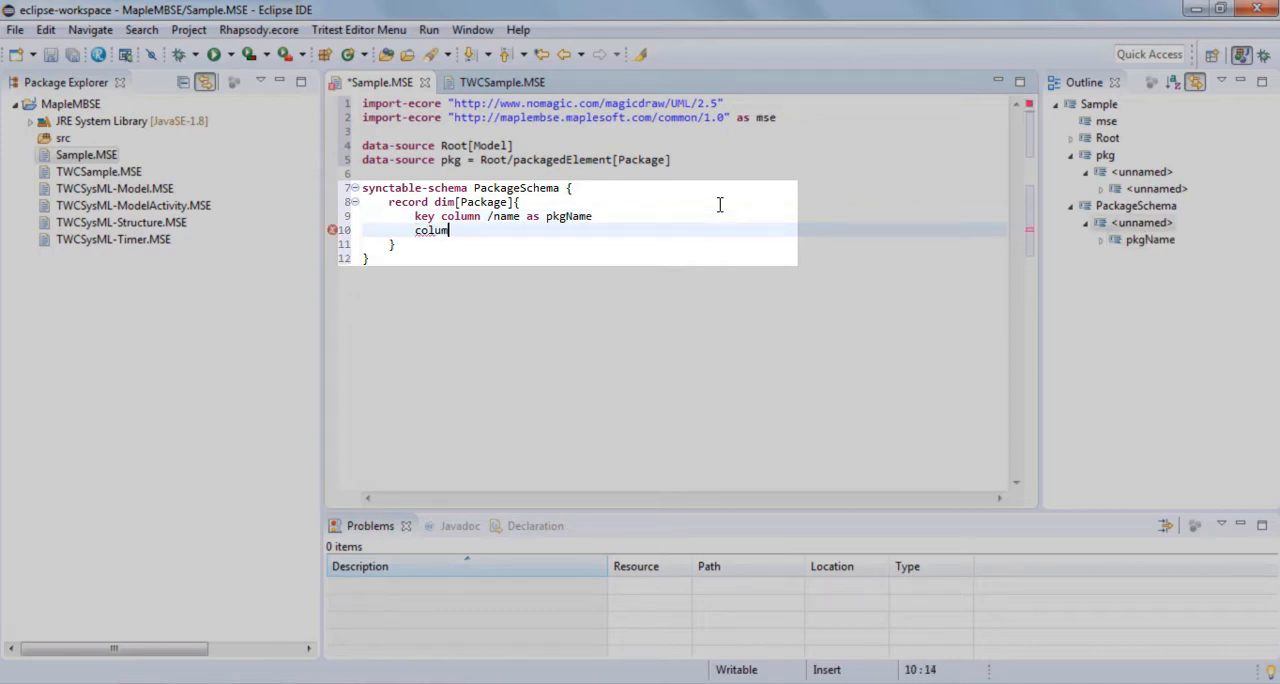
pyautogui.write('n /v')
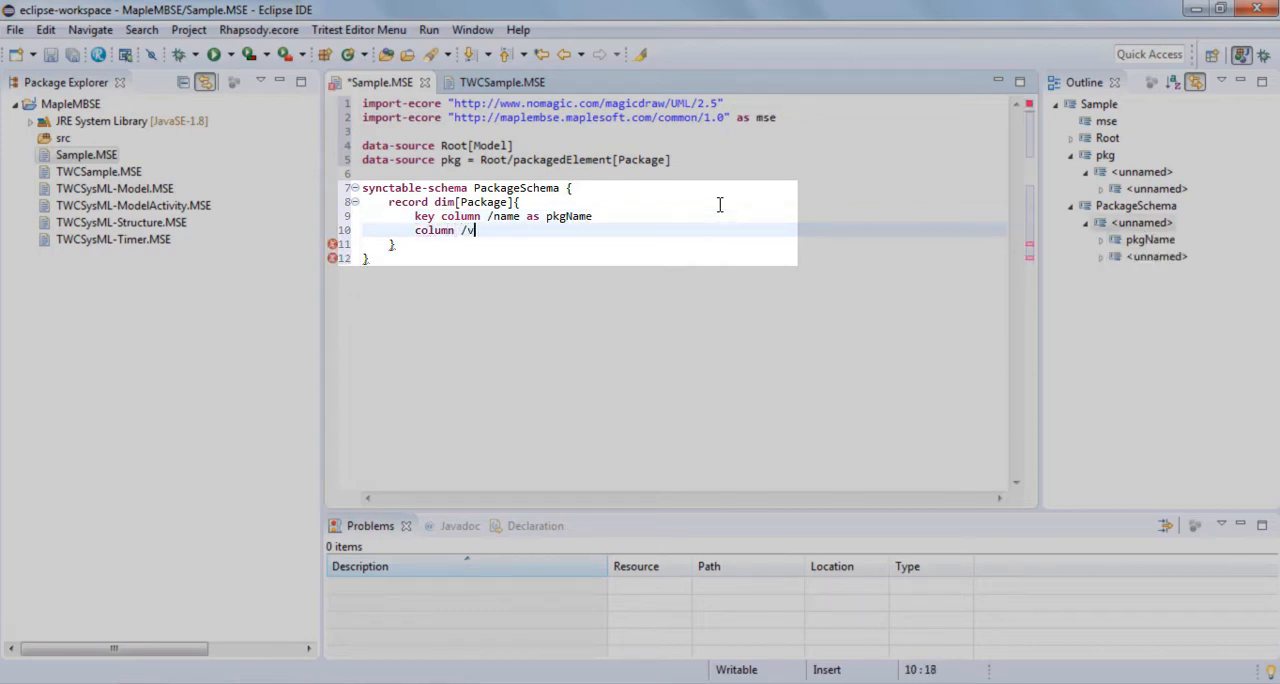
pyautogui.write('isibility')
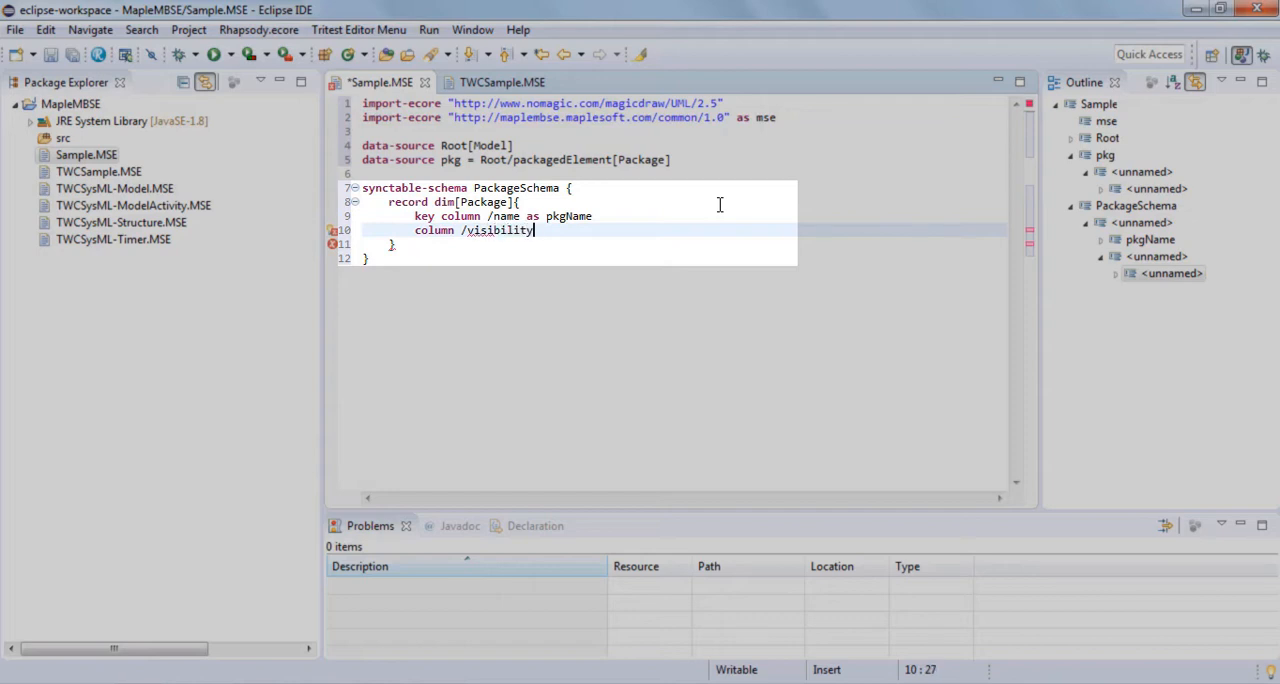
pyautogui.write('as')
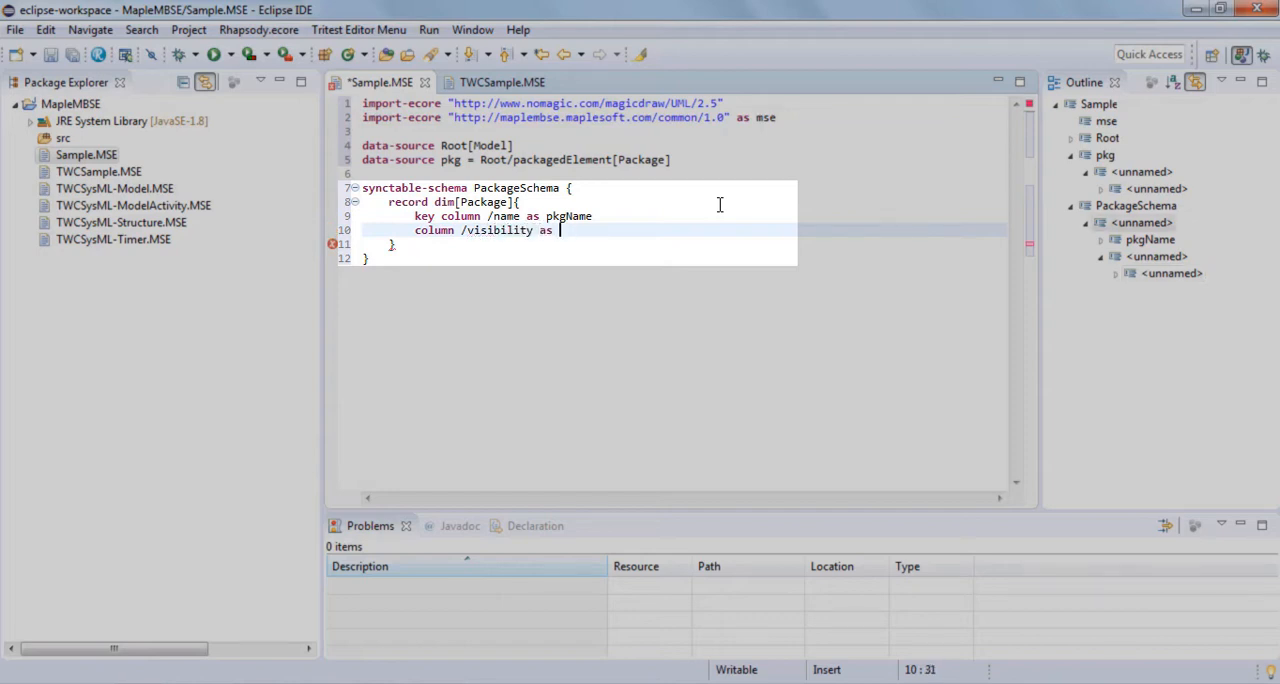
pyautogui.write('pkg')
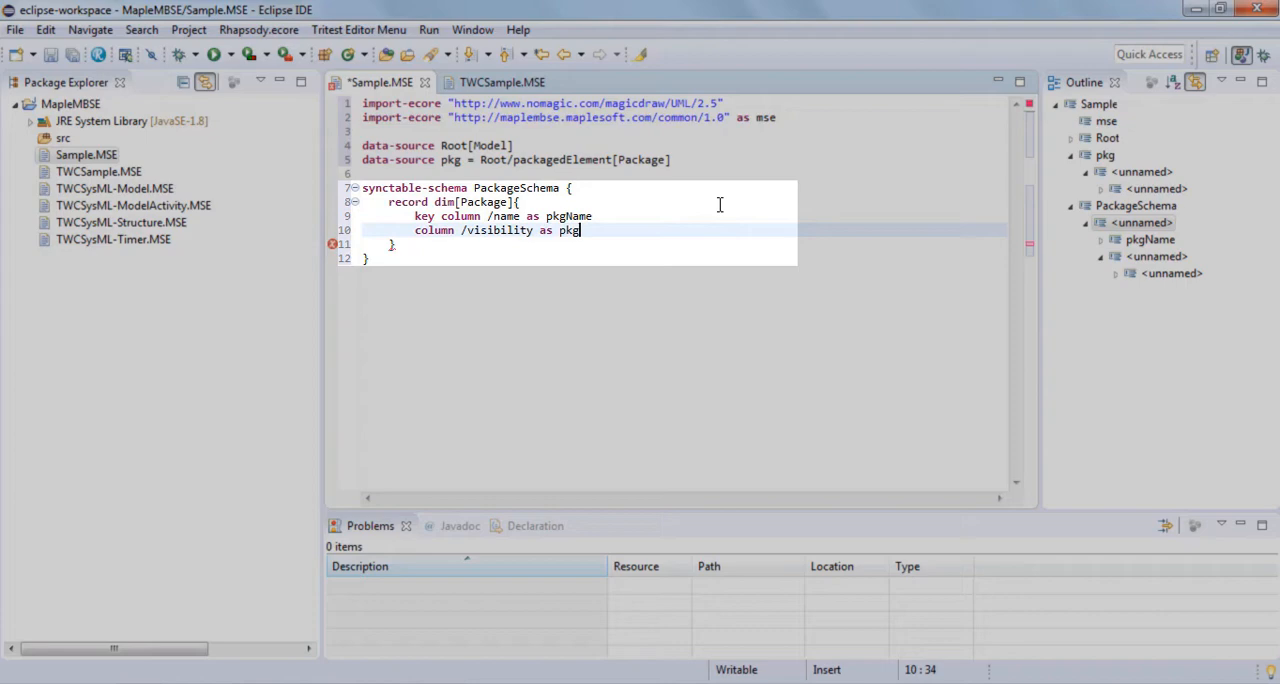
pyautogui.write('Vis')
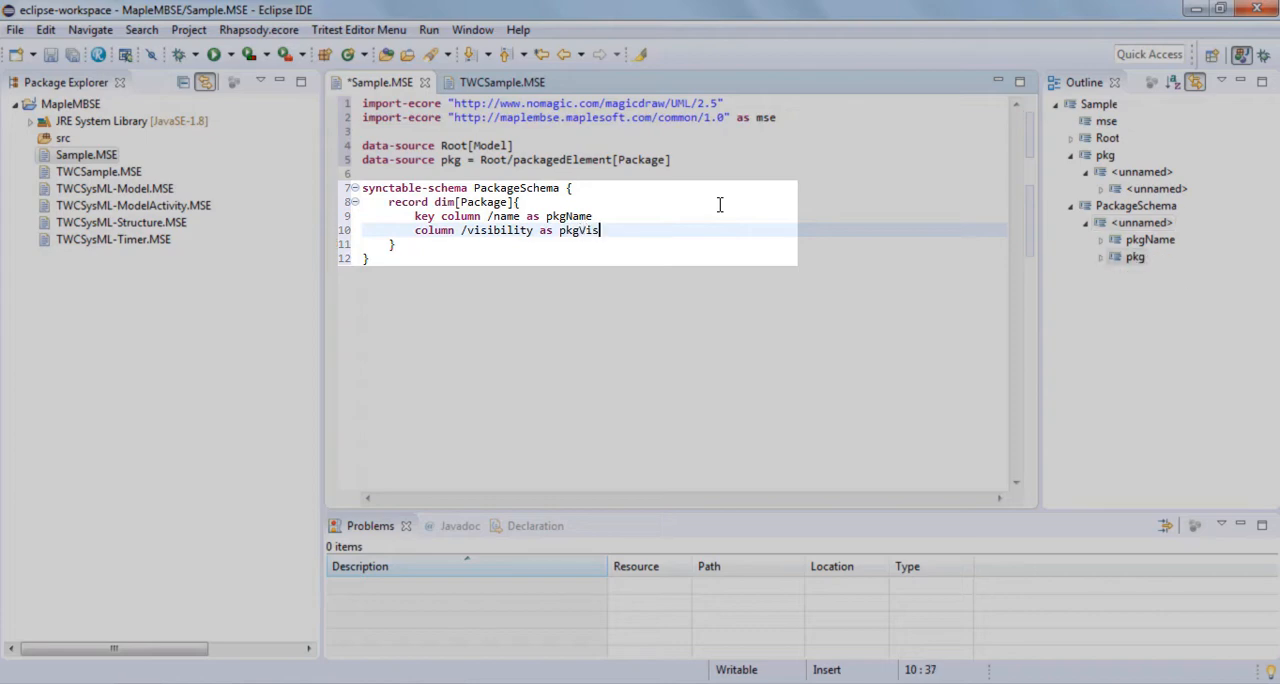
pyautogui.write('ibility')
pyautogui.write('synct')
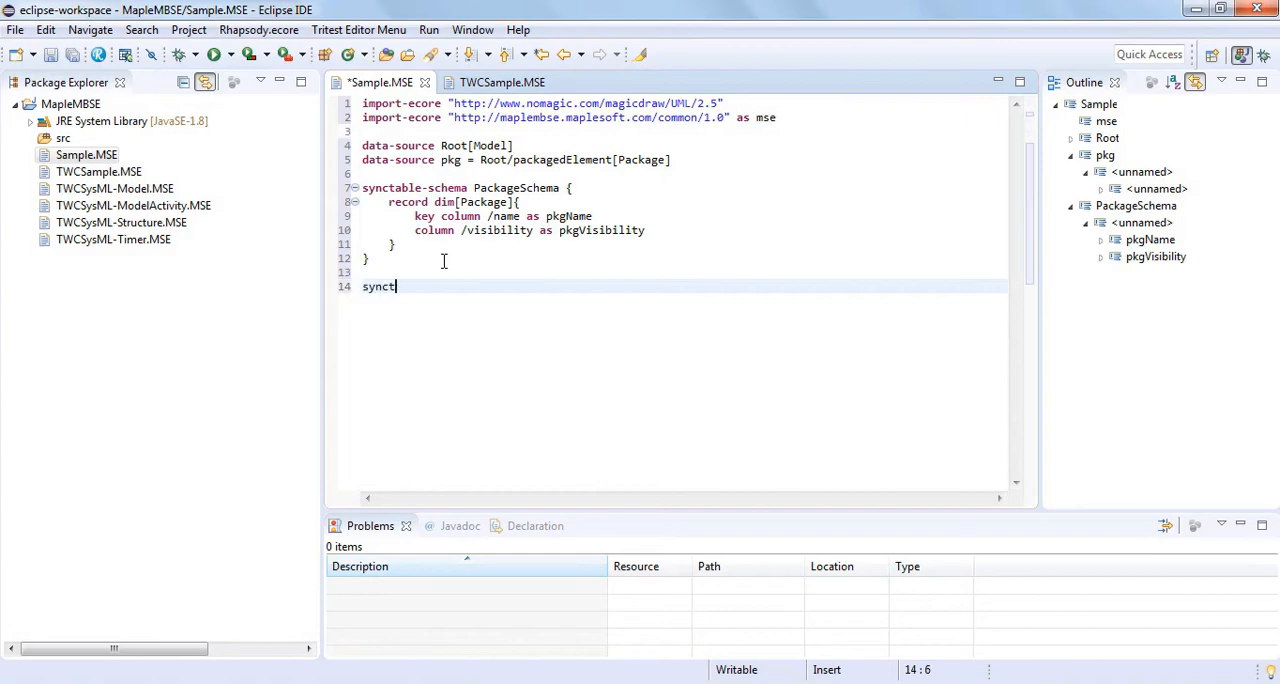
# Bind synctable packageSchema = PackageSchema<pkg>
pyautogui.write('able package')
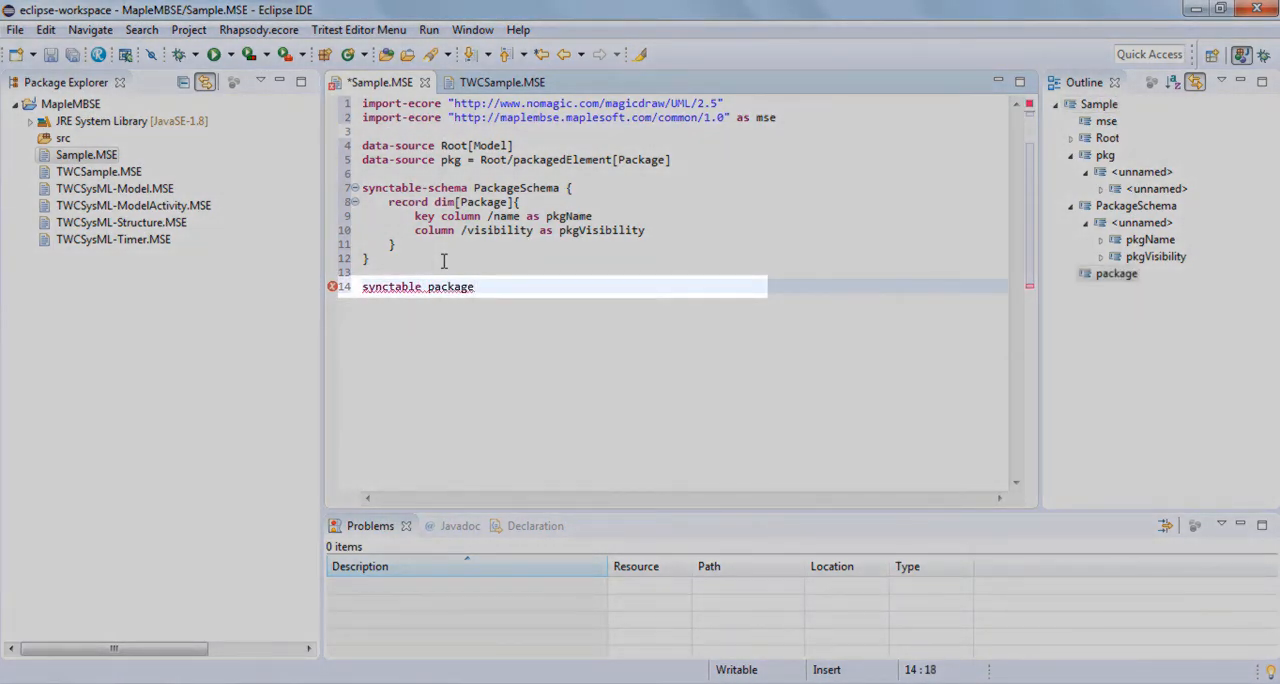
pyautogui.write('Schema')
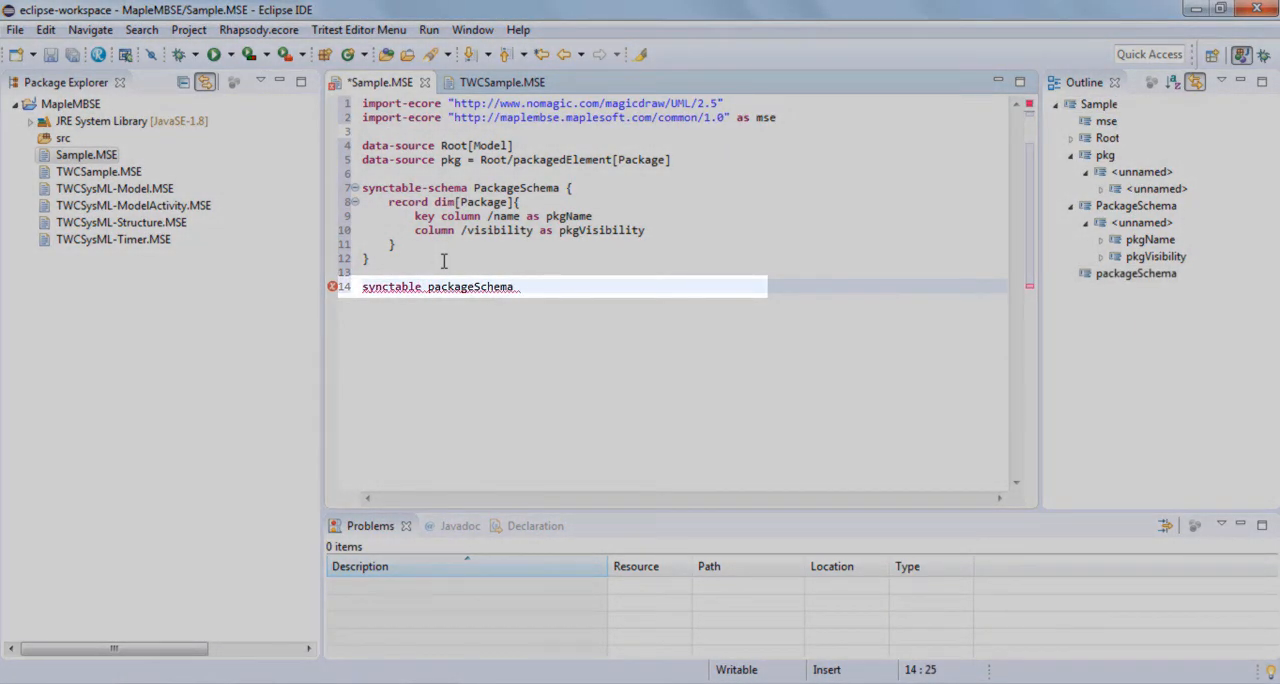
pyautogui.write('= PackageSchema<pkg>')
pyautogui.write('wor')
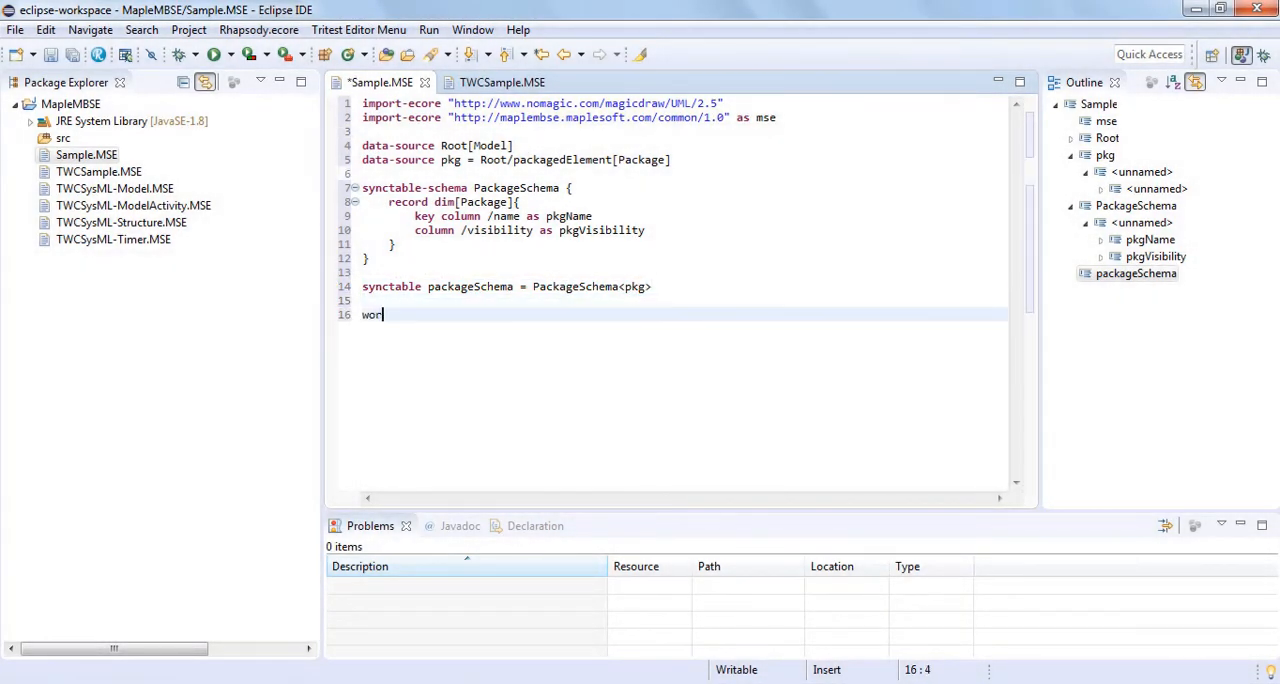
# Declare worksheet-template PackageTable(pk:PackageSchema)
pyautogui.write('ksheet-t')
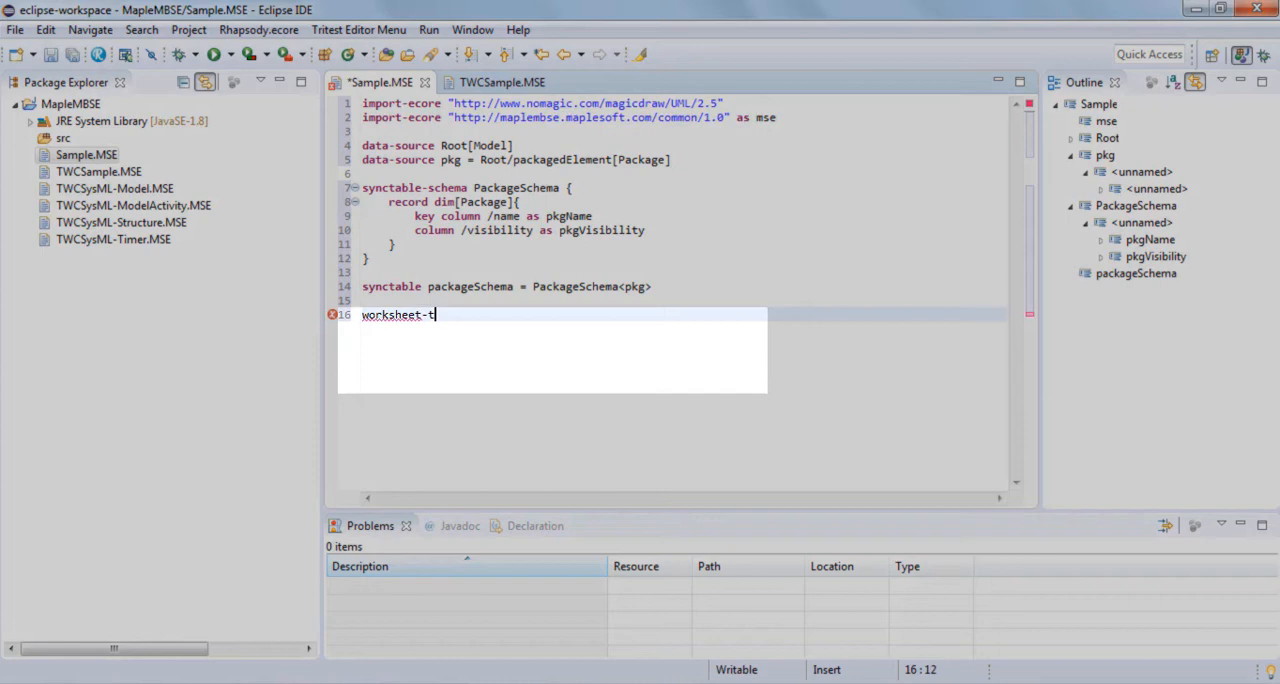
pyautogui.write('emplate_Pac')
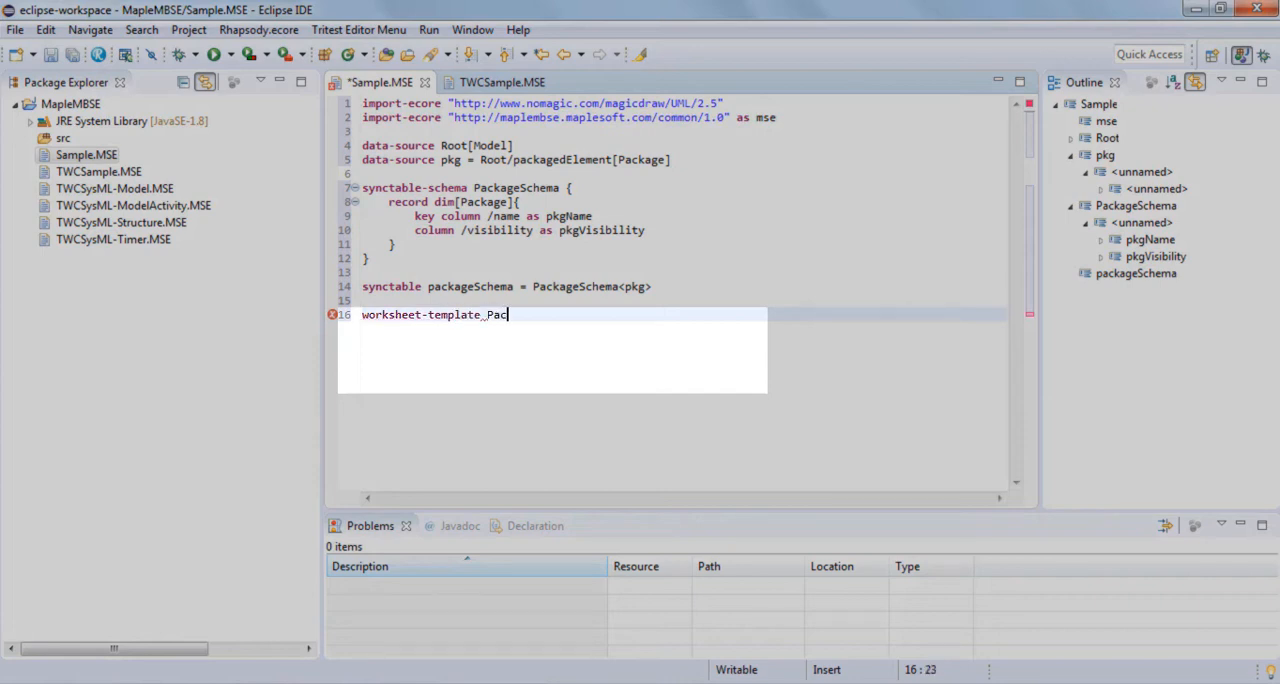
pyautogui.write('kageTable')
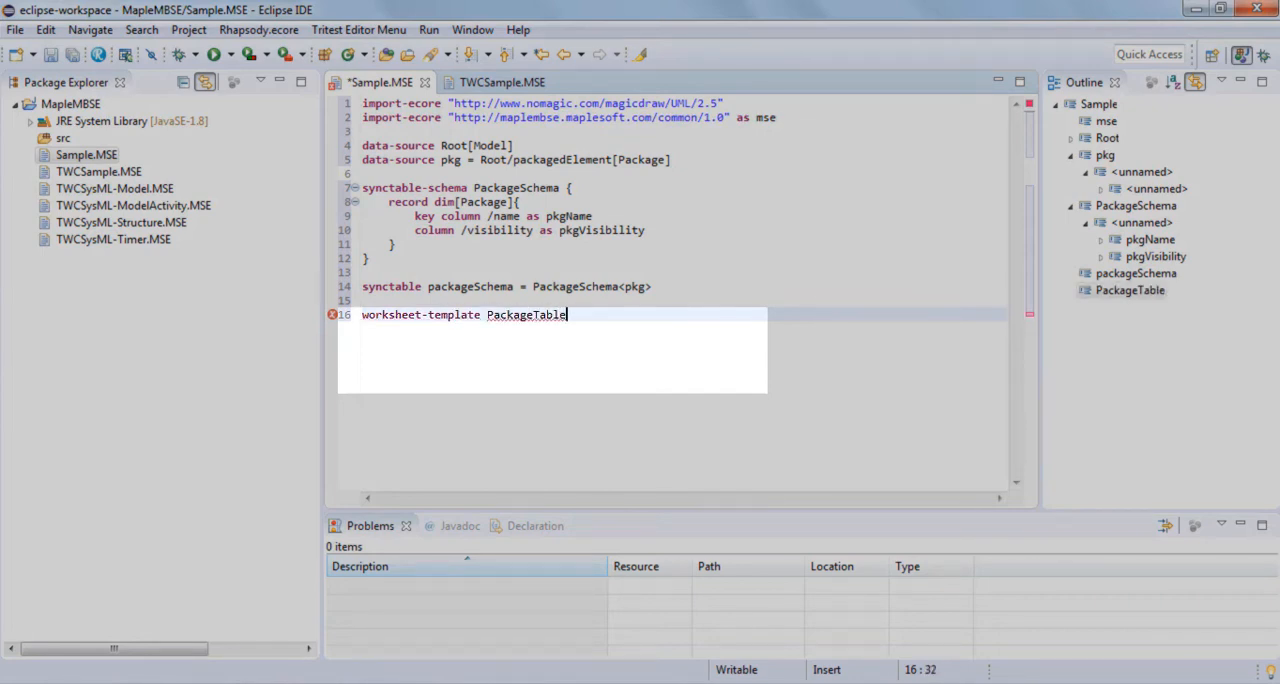
pyautogui.write('(pk")')
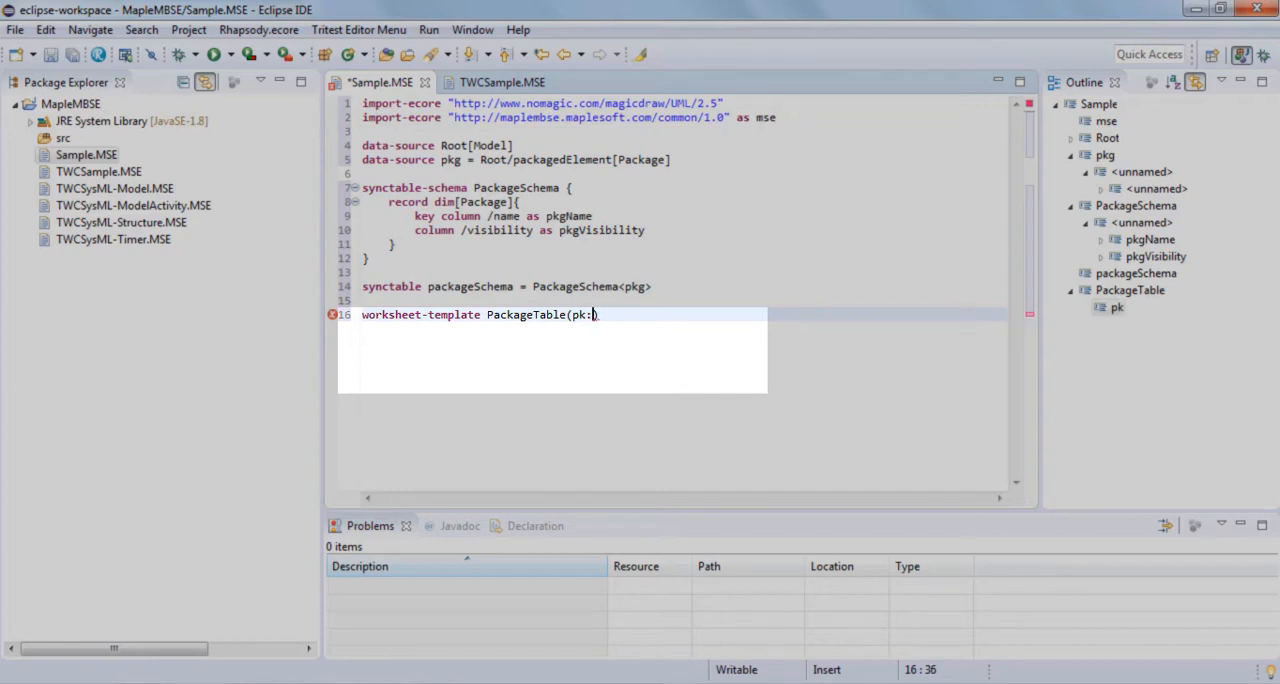
pyautogui.write('PackageSc')
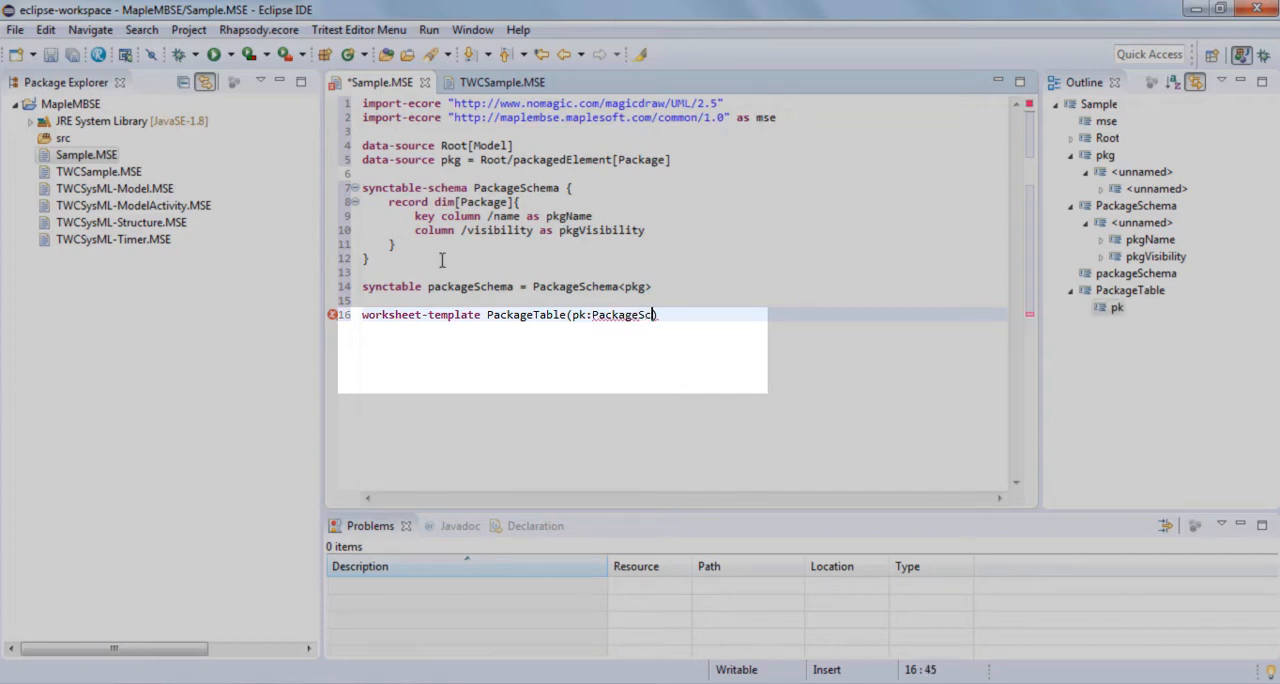
pyautogui.write('hema)')
pyautogui.write('vertical table t')
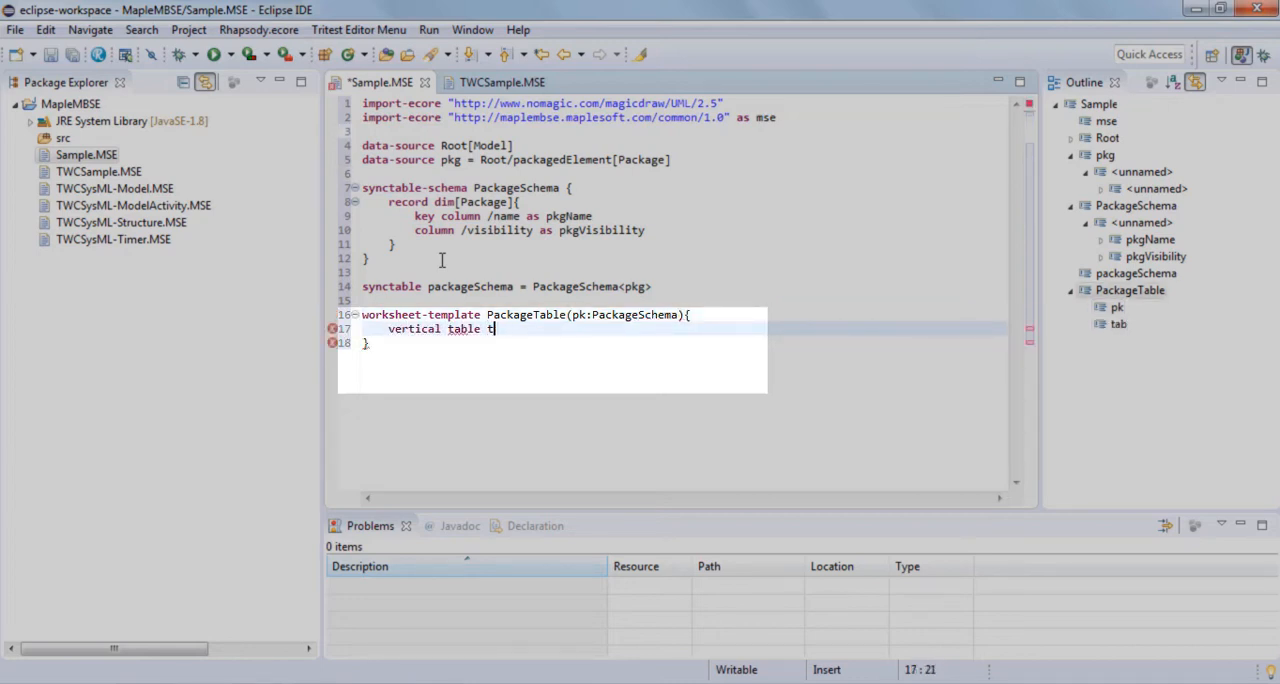
# Define vertical table tab1 at (4,5) = pk with its block
pyautogui.write('ab1 at')
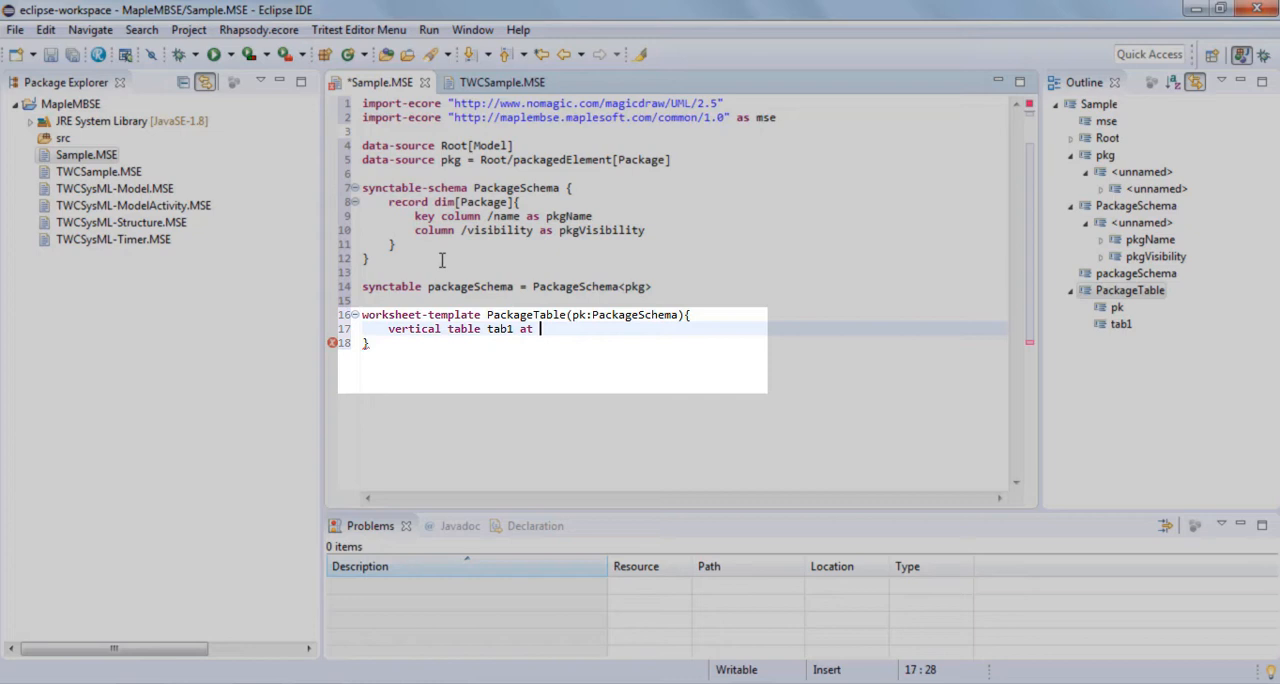
pyautogui.write('(4,5)')
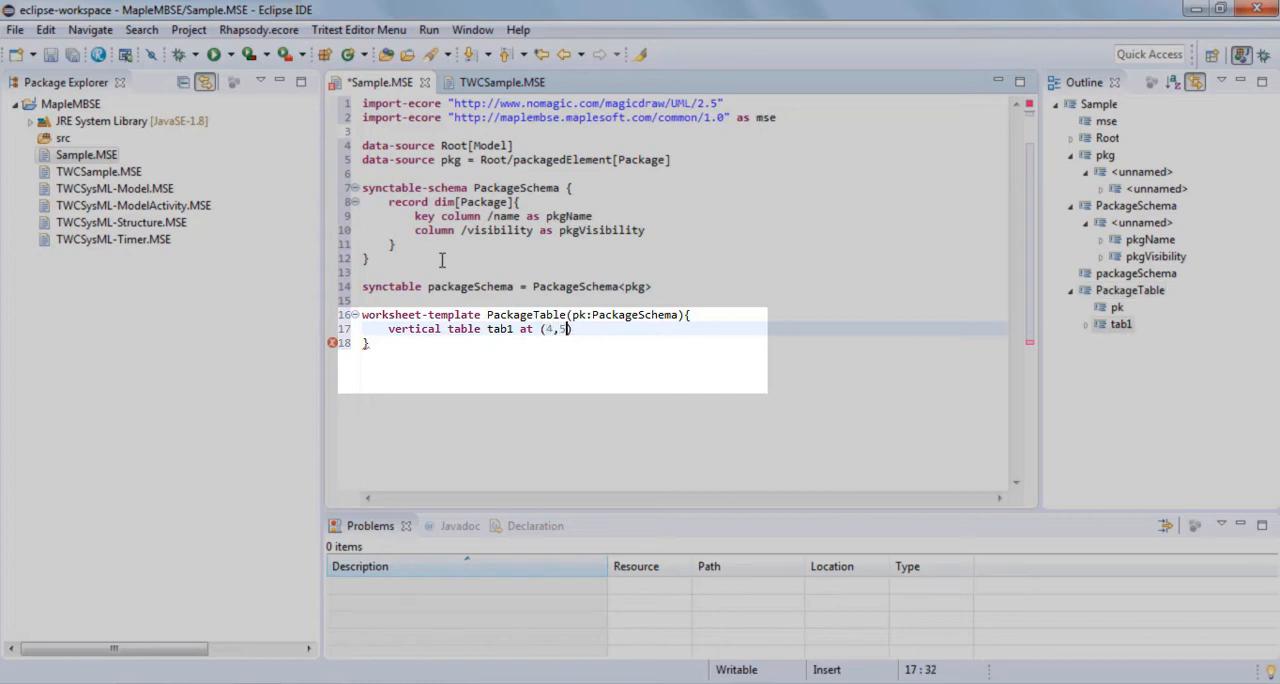
pyautogui.write('= pk{}')
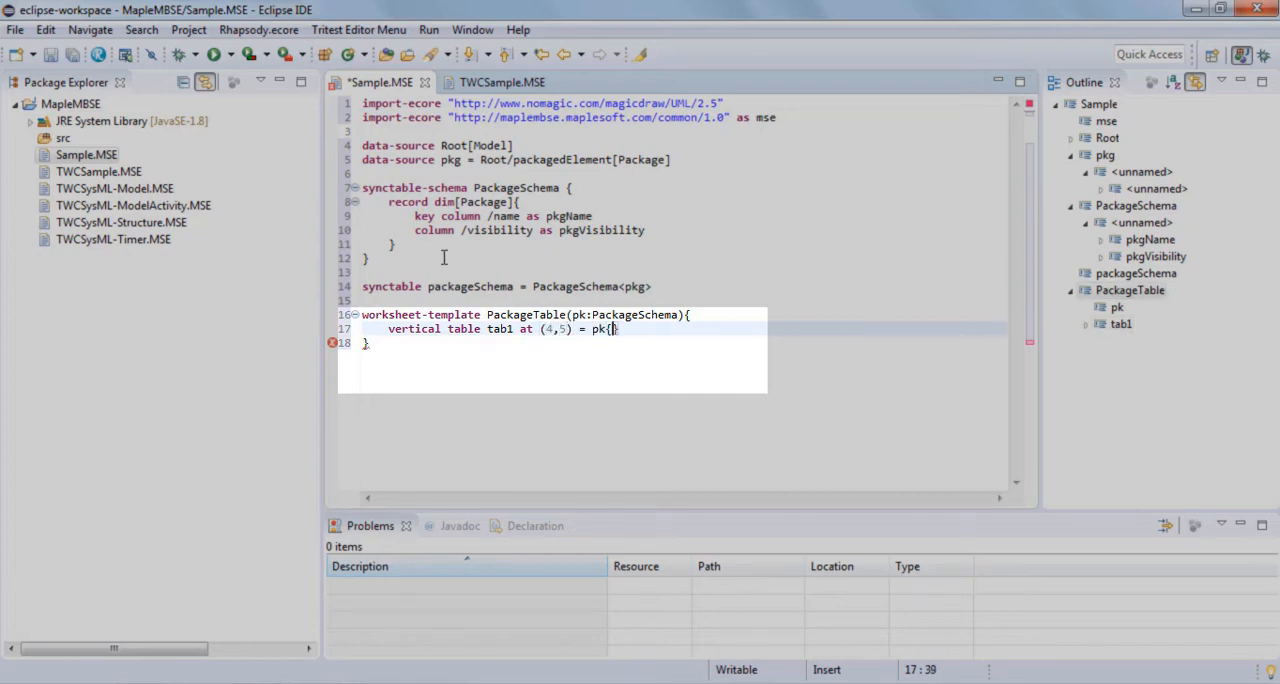
# Add key field pkgName and field pkgVisibility to tab1
pyautogui.write('key f')
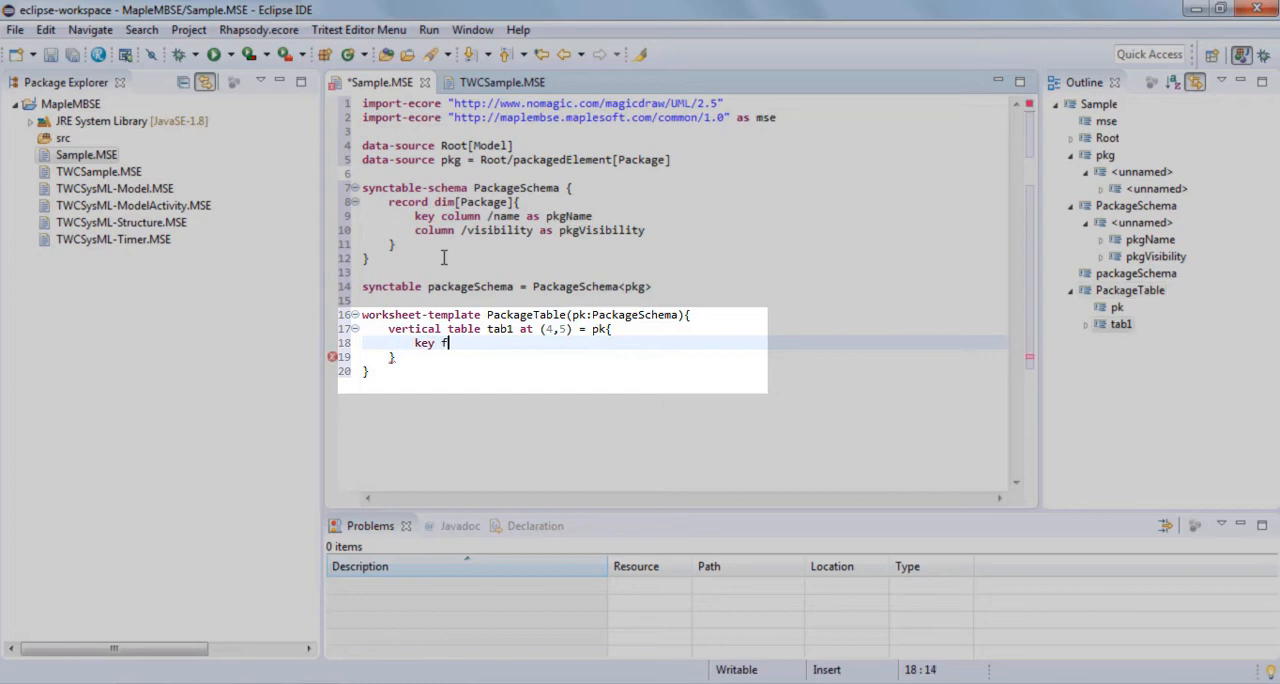
pyautogui.write('ield pkgName')
pyautogui.write('field')
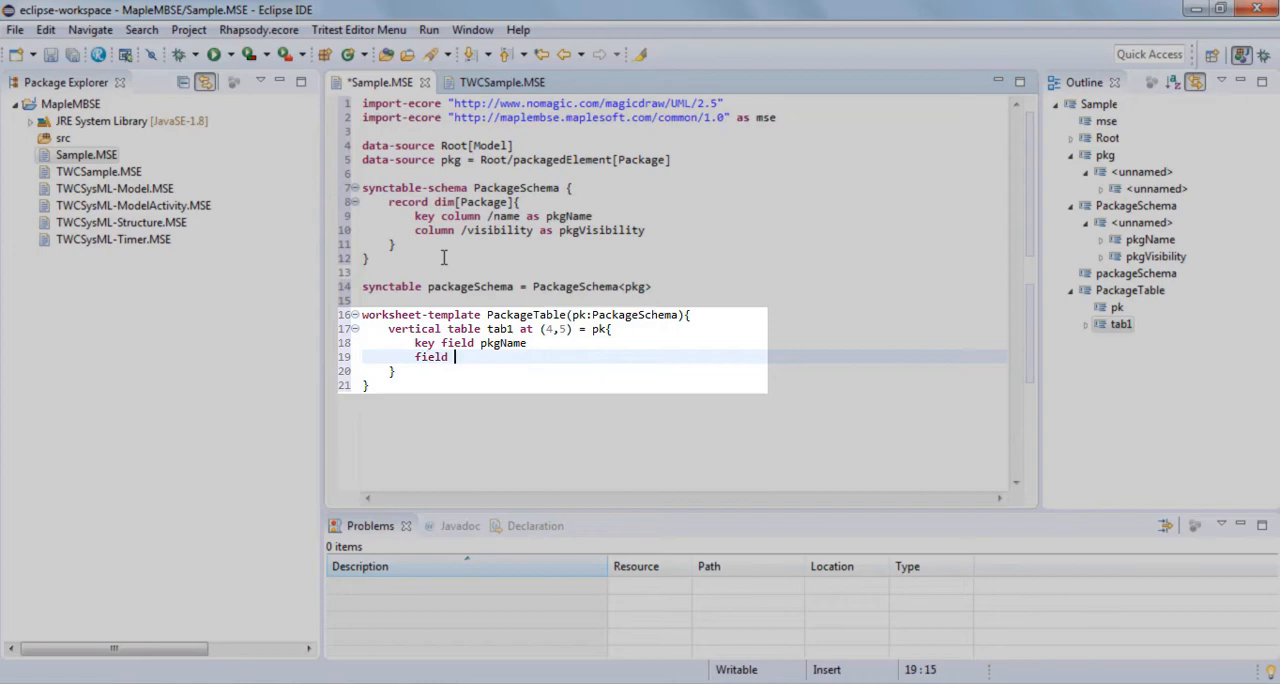
pyautogui.write('pkgVi')
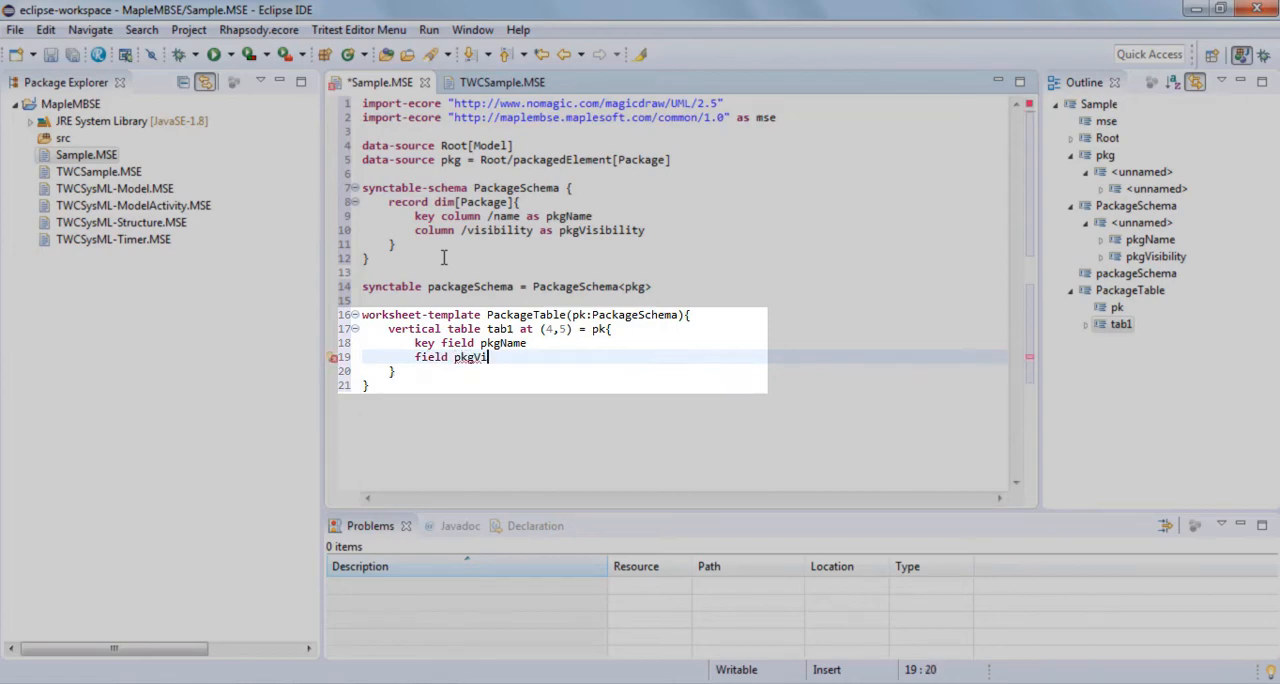
pyautogui.write('sibility')
pyautogui.write('works')
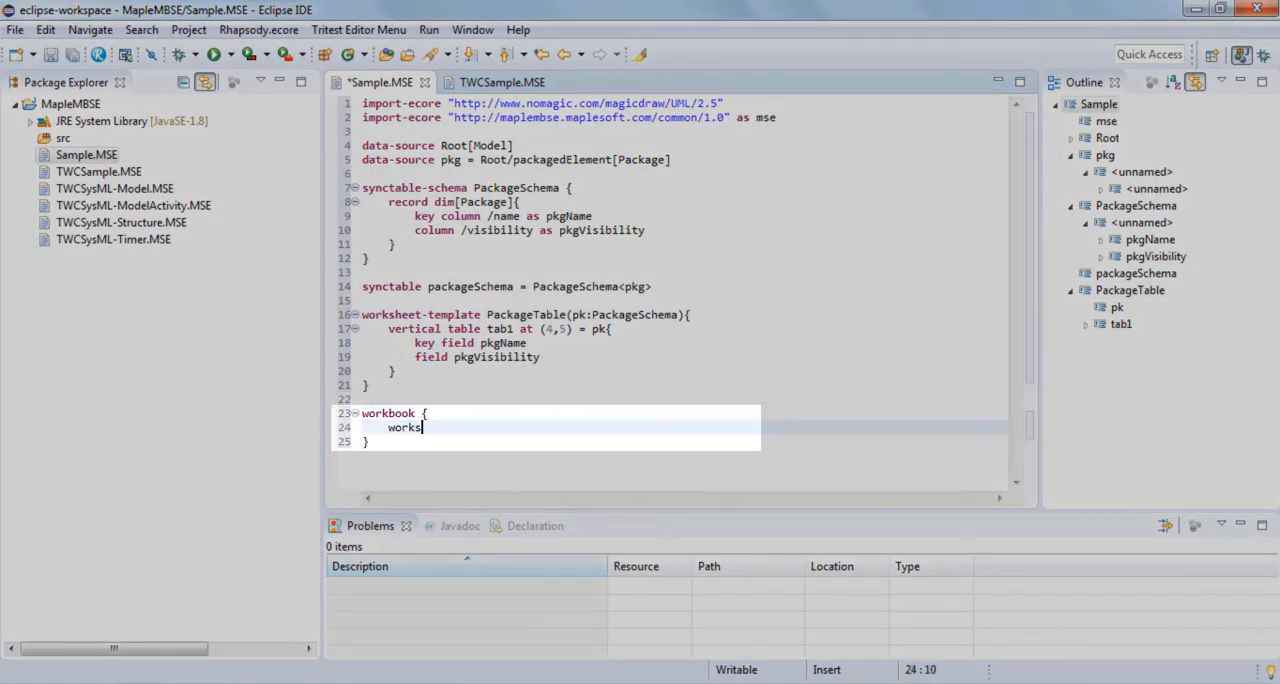
# Write the workbook block with worksheet PackageTable(packageSchema)
pyautogui.write('heet Package')
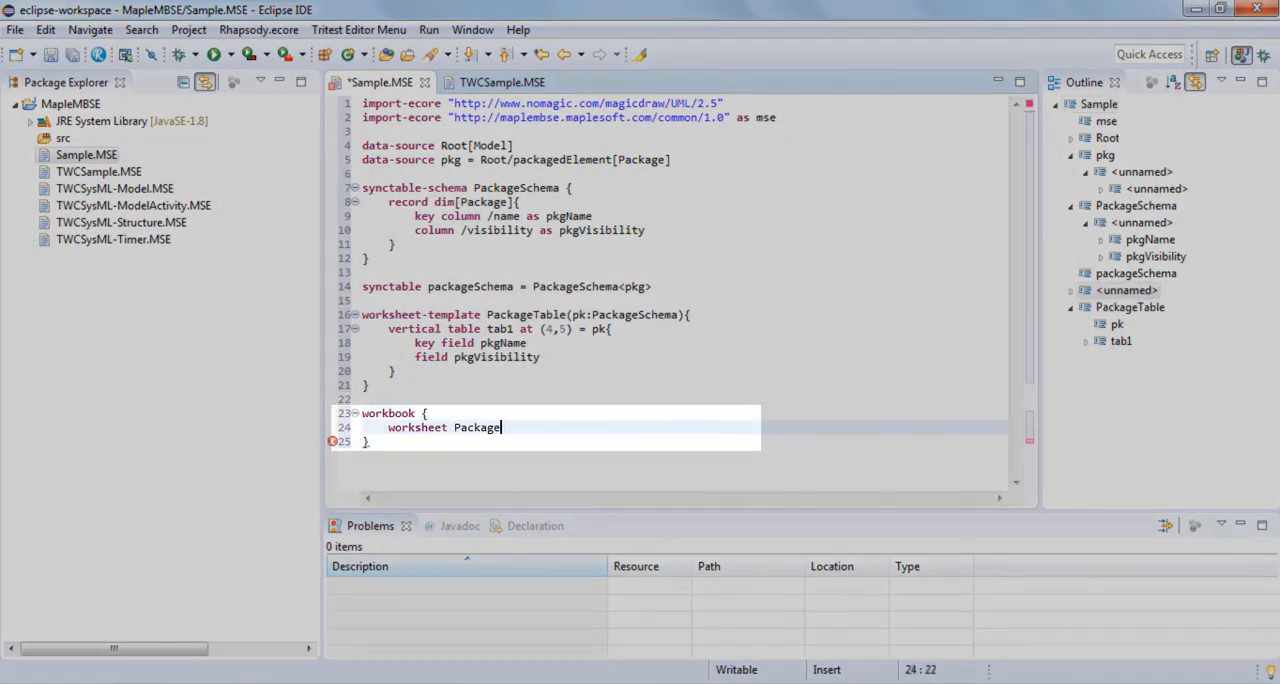
pyautogui.write('Table(pack)')
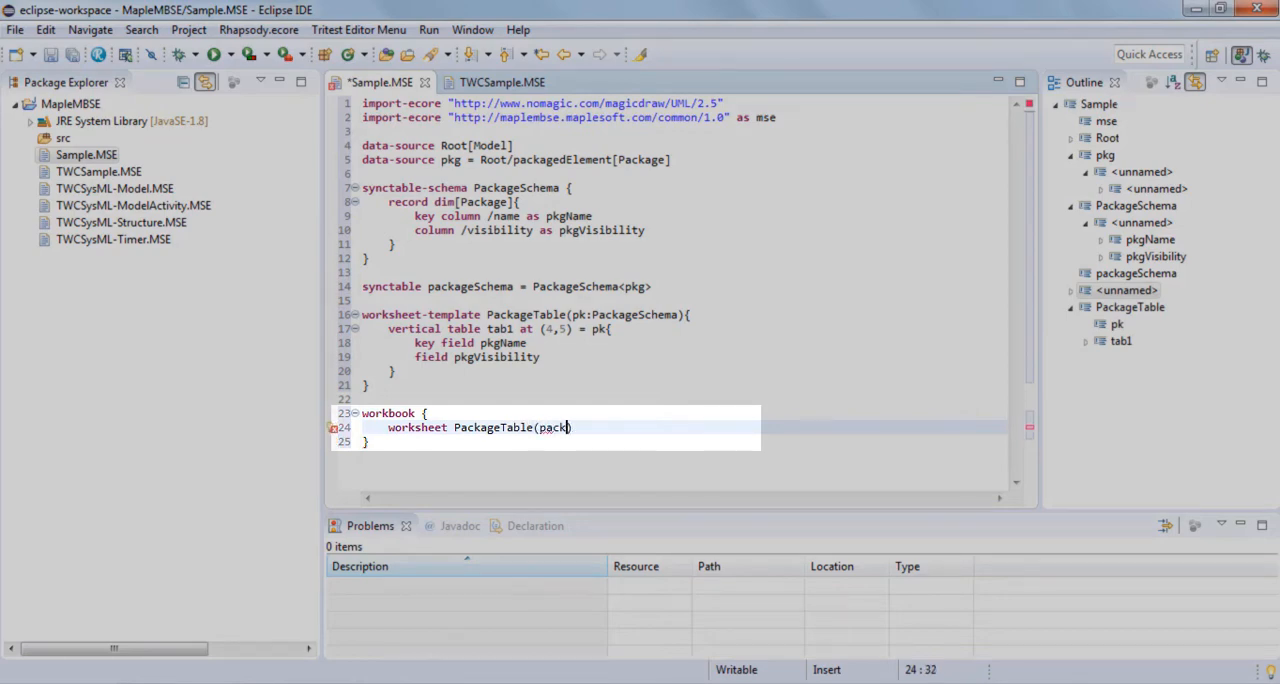
pyautogui.write('ageSchema')
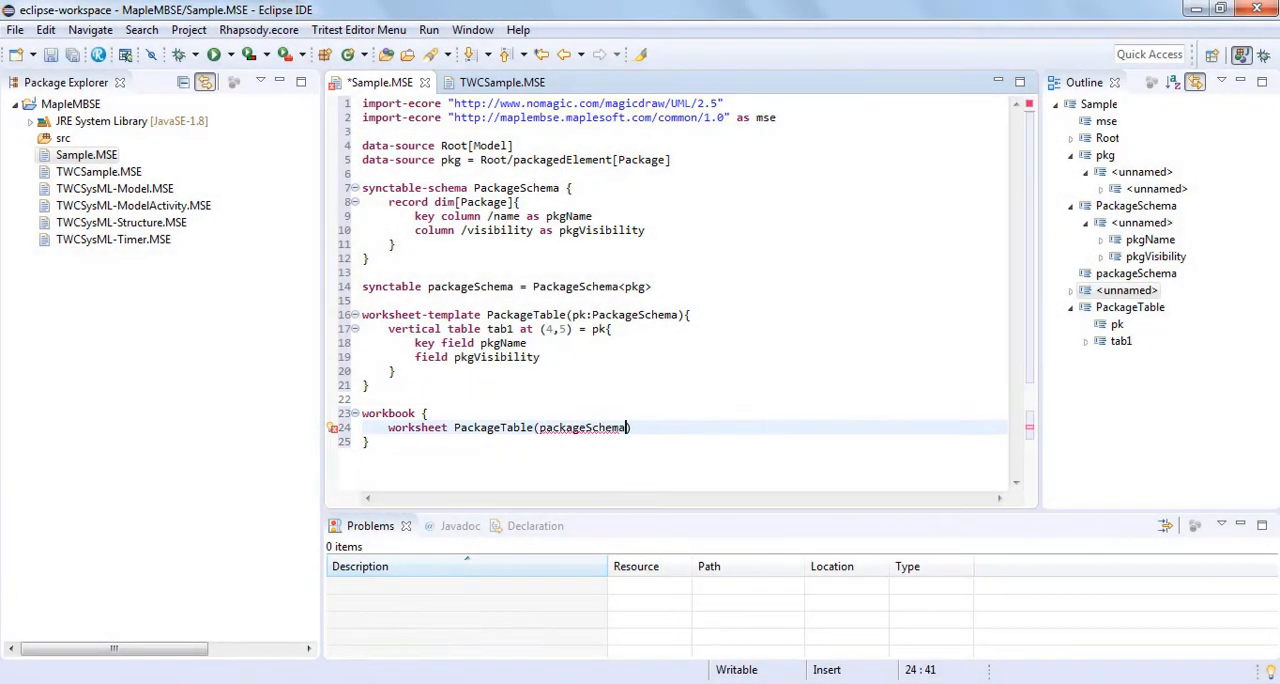
pyautogui.write(')')
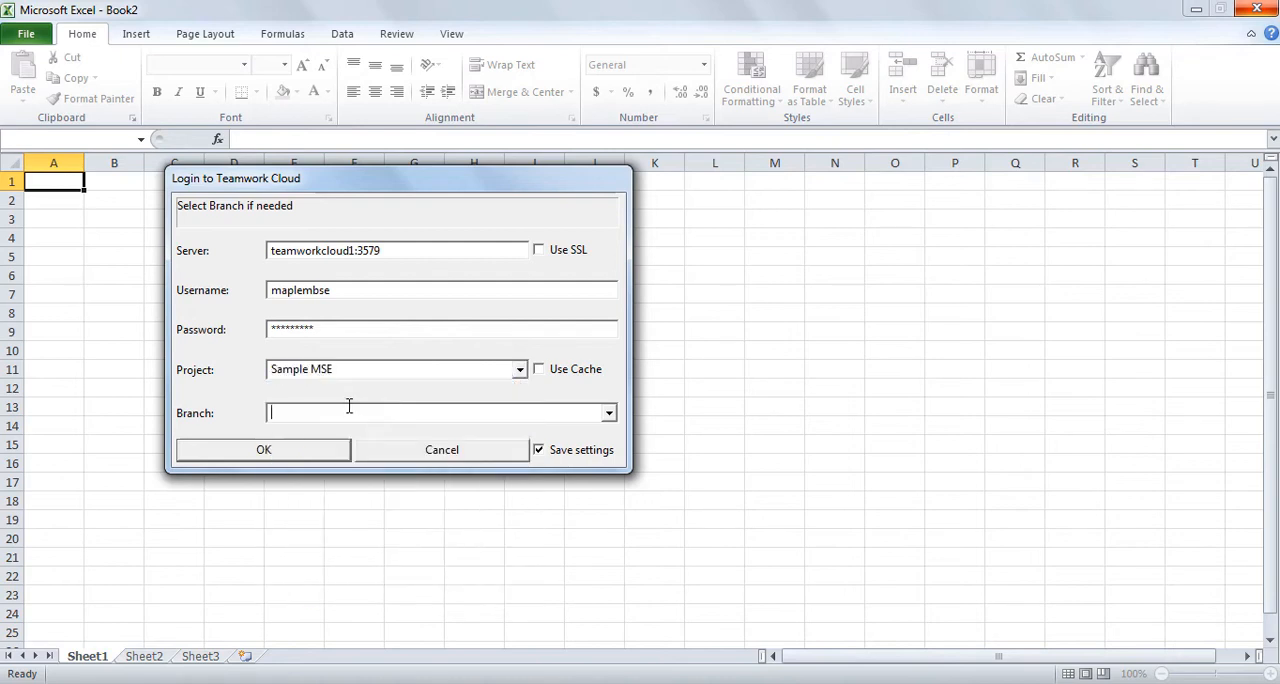
# Log in to Teamwork Cloud and load the Sample MSE package table into Excel
pyautogui.click(264, 448)
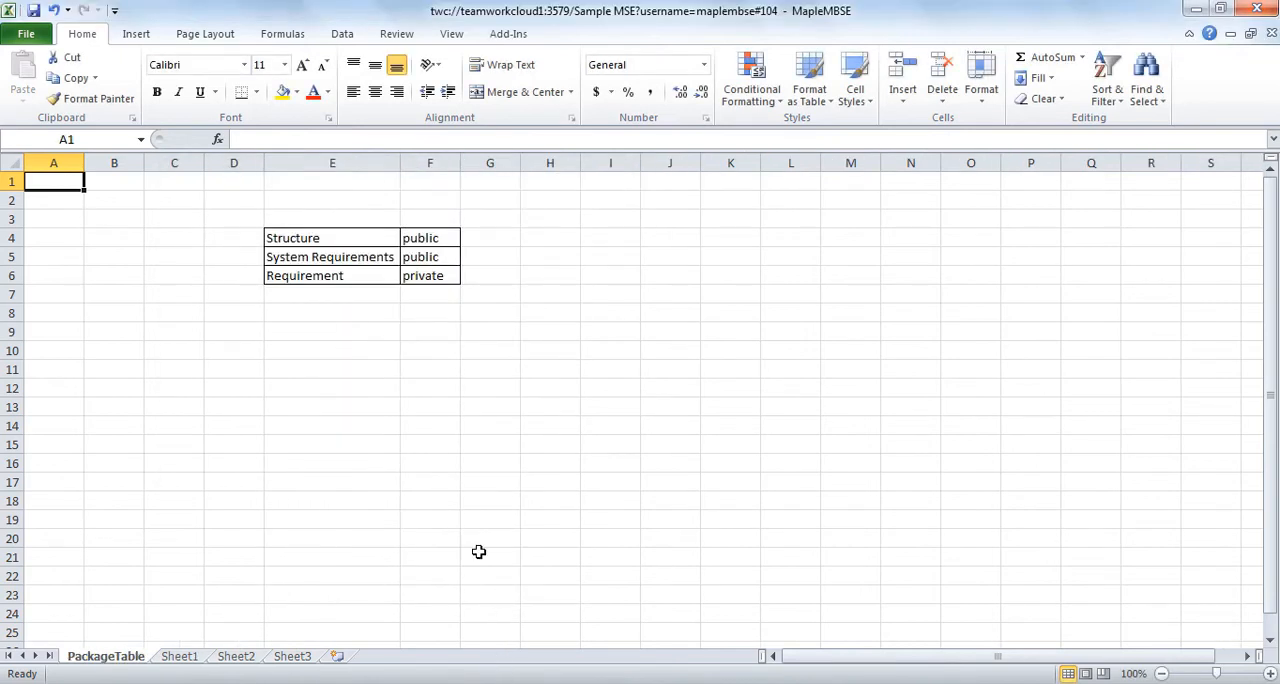
pyautogui.click(428, 276)
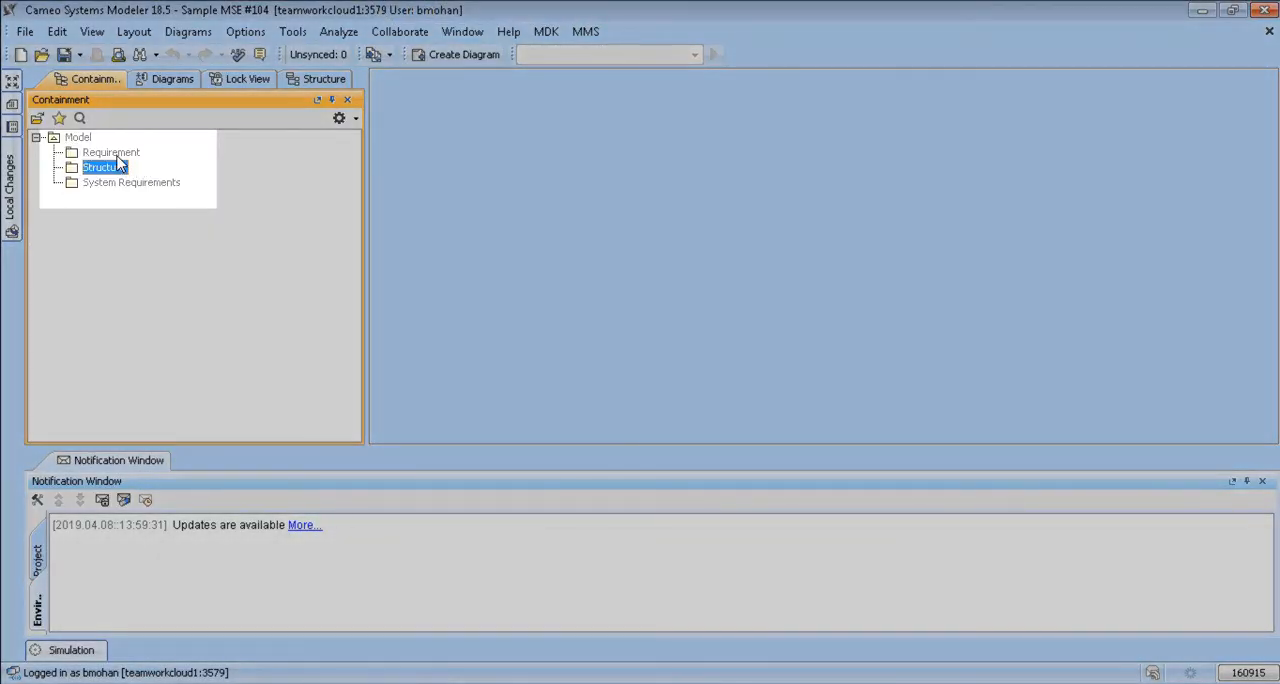
# View and close the Requirement package specification, then add a System Blackbox row in Excel
pyautogui.doubleClick(112, 152)
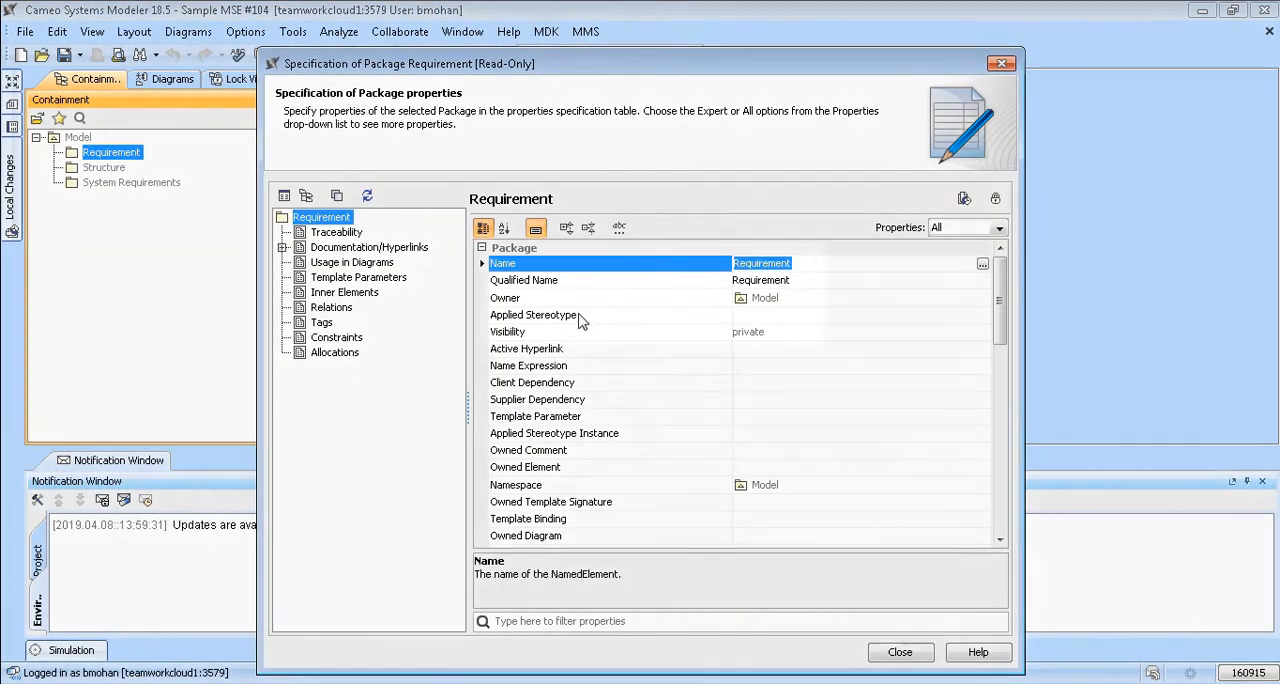
pyautogui.click(508, 332)
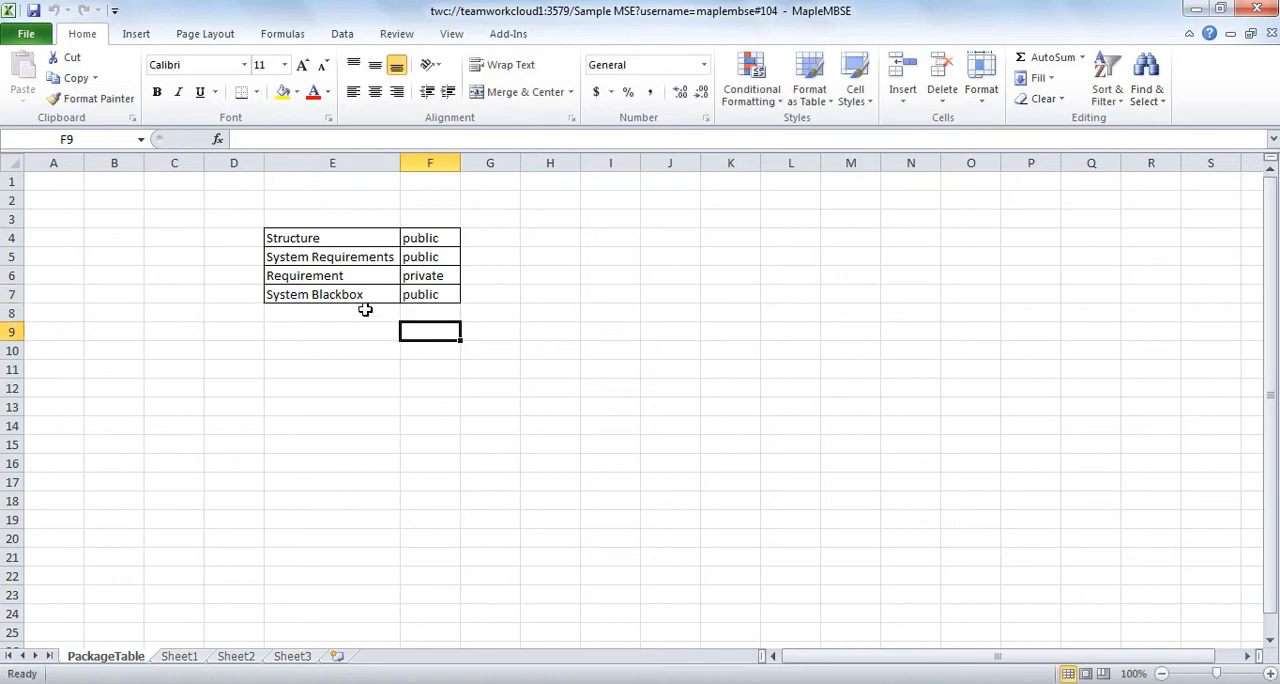
pyautogui.write('new')
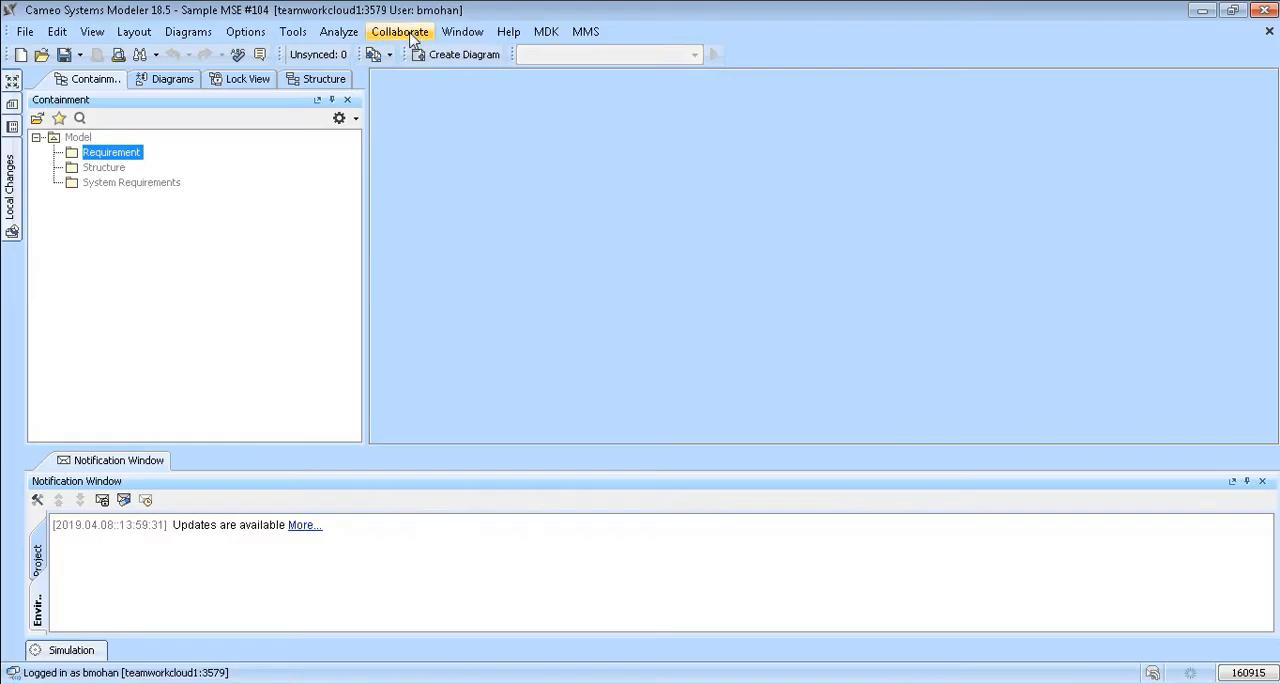
# Update the project via Collaborate and view the new System Blackbox package
pyautogui.click(400, 32)
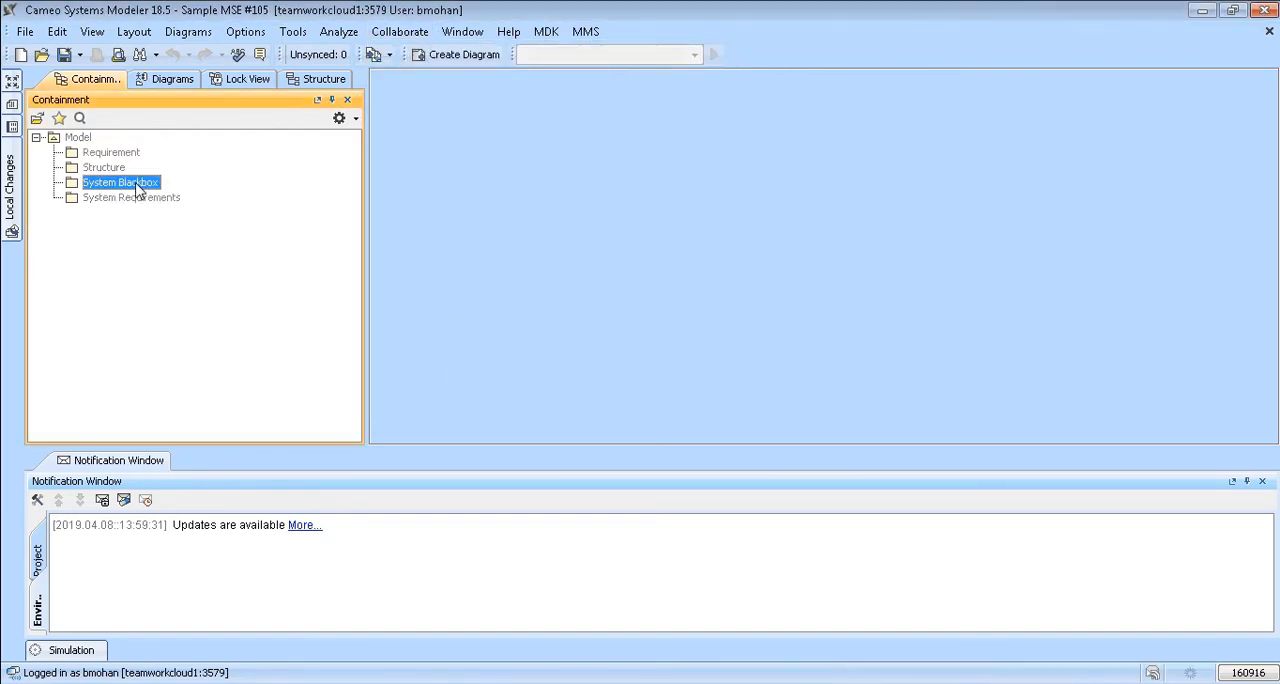
pyautogui.doubleClick(120, 182)
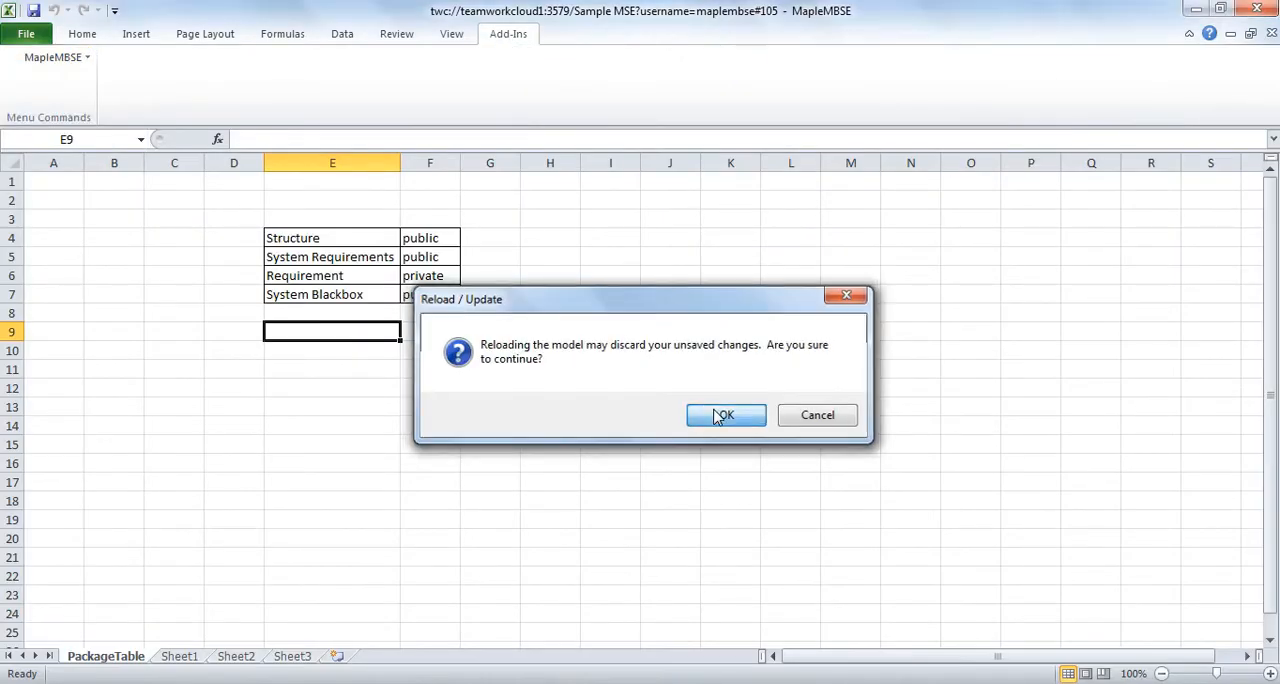
# Reload the model, add Name and Visibility headers in E2/F2 with fill and borders
pyautogui.click(724, 416)
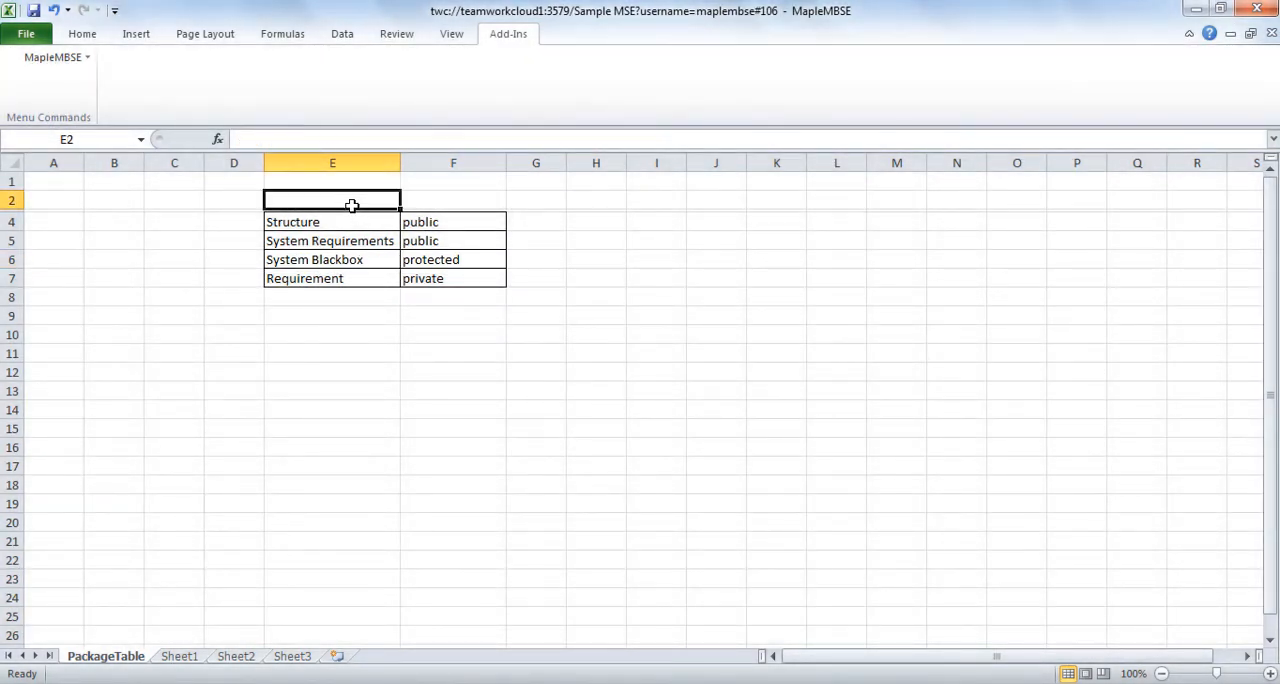
pyautogui.write('Name')
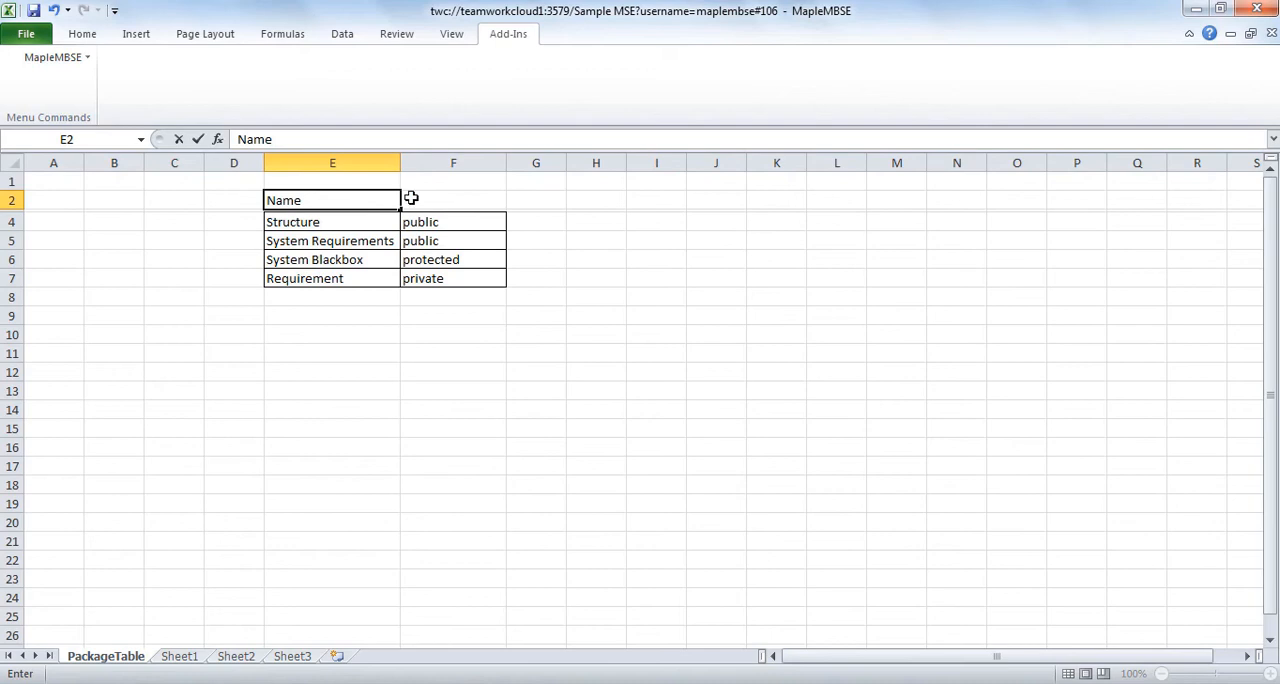
pyautogui.click(452, 200)
pyautogui.write('Visibility')
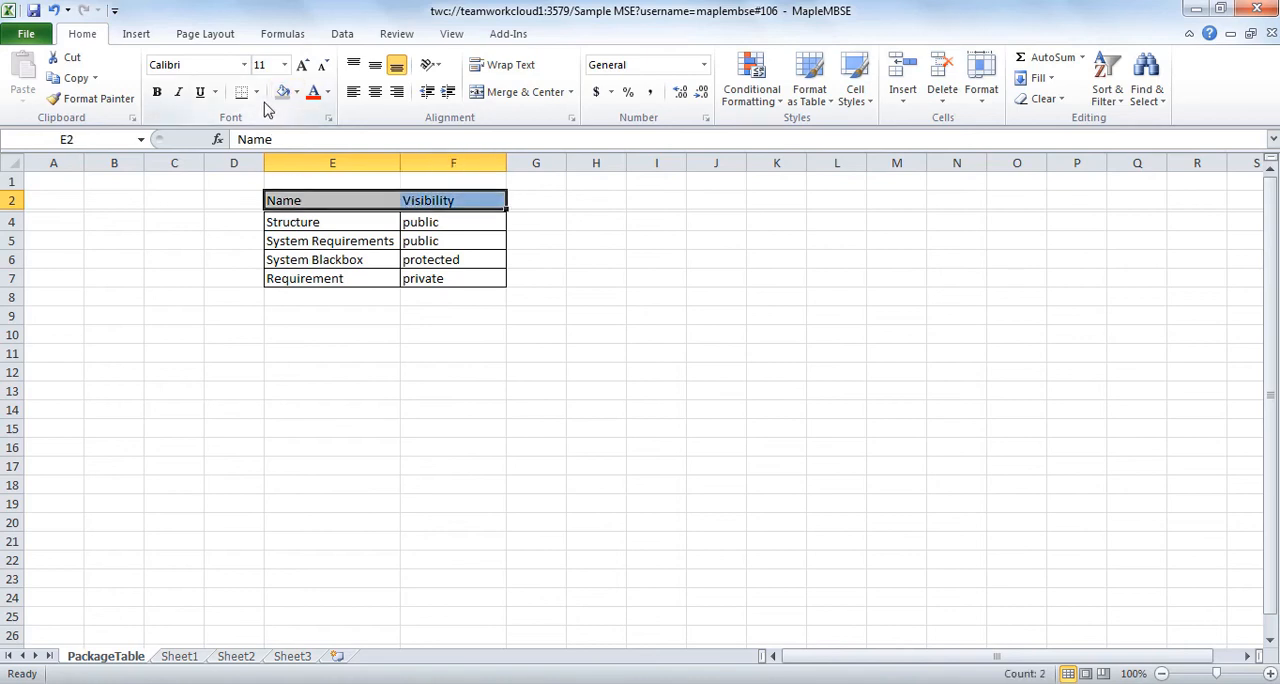
pyautogui.click(240, 92)
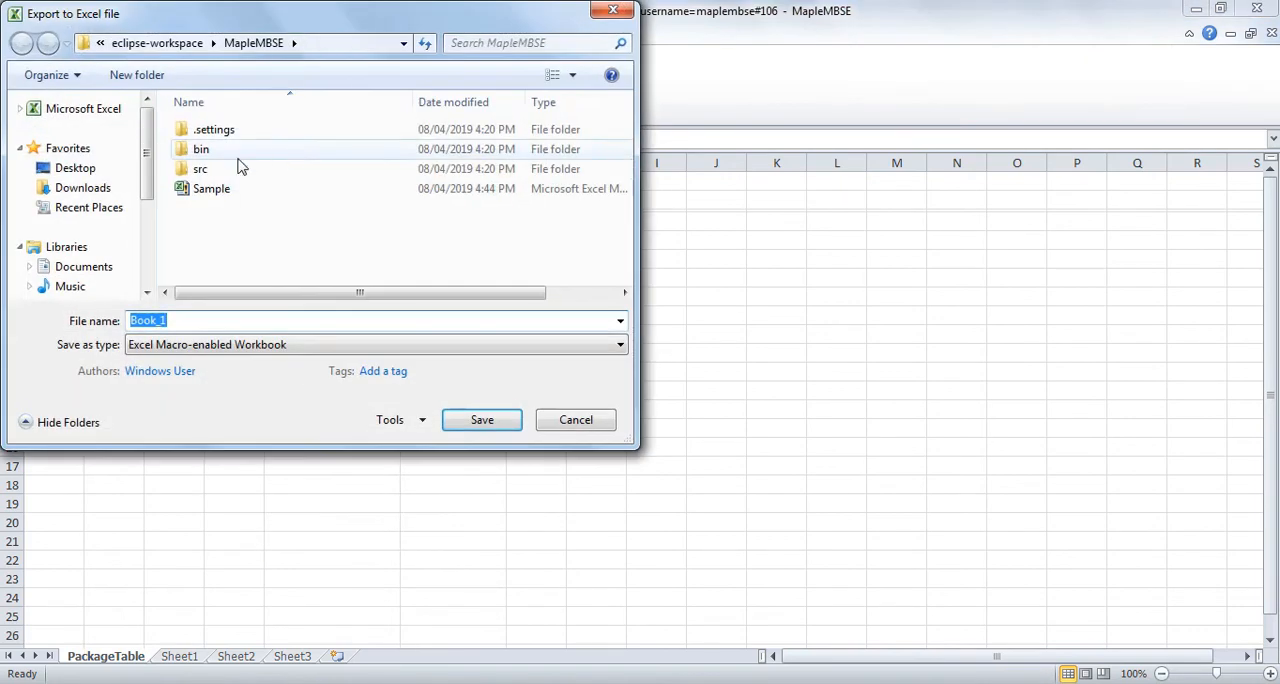
# Save the exported macro-enabled workbook and load the Sample configuration into it
pyautogui.click(480, 420)
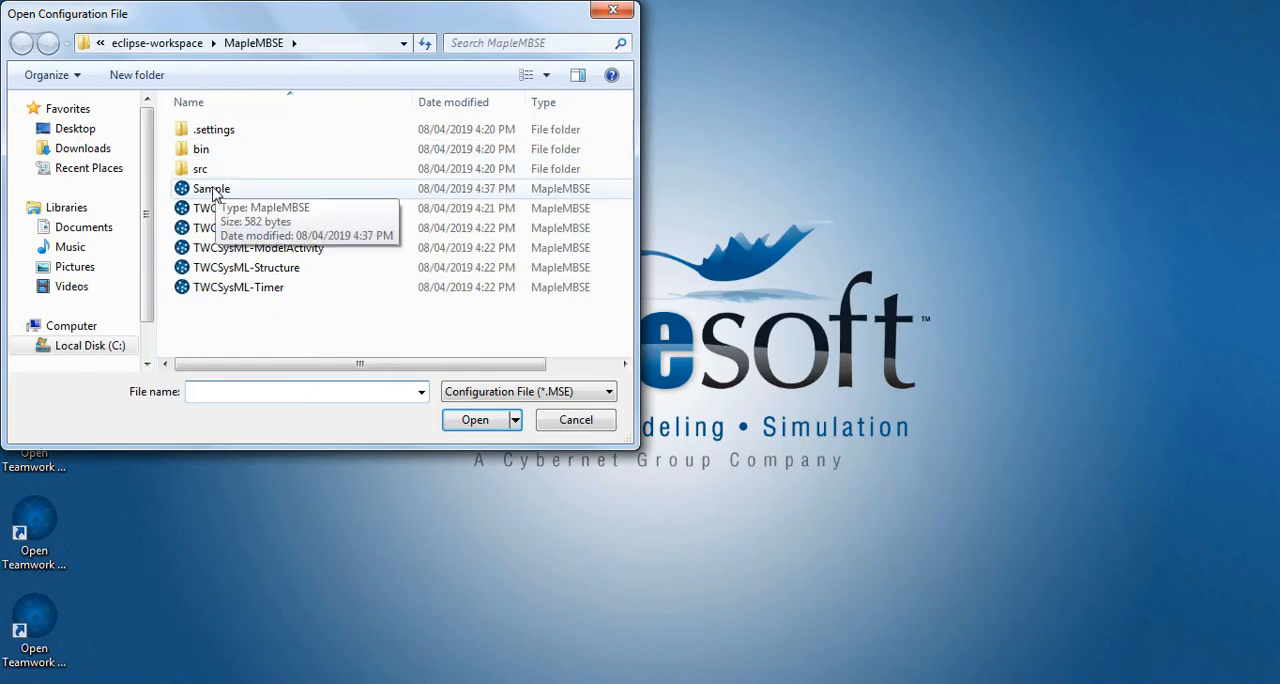
pyautogui.doubleClick(212, 188)
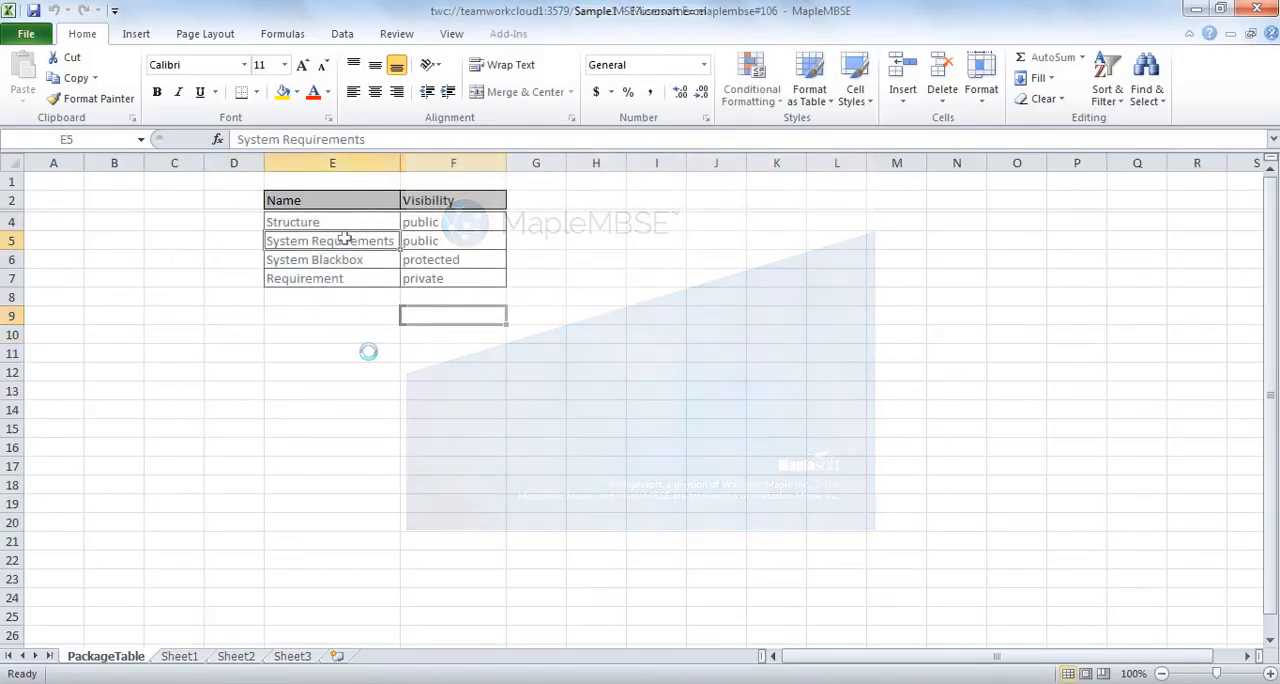